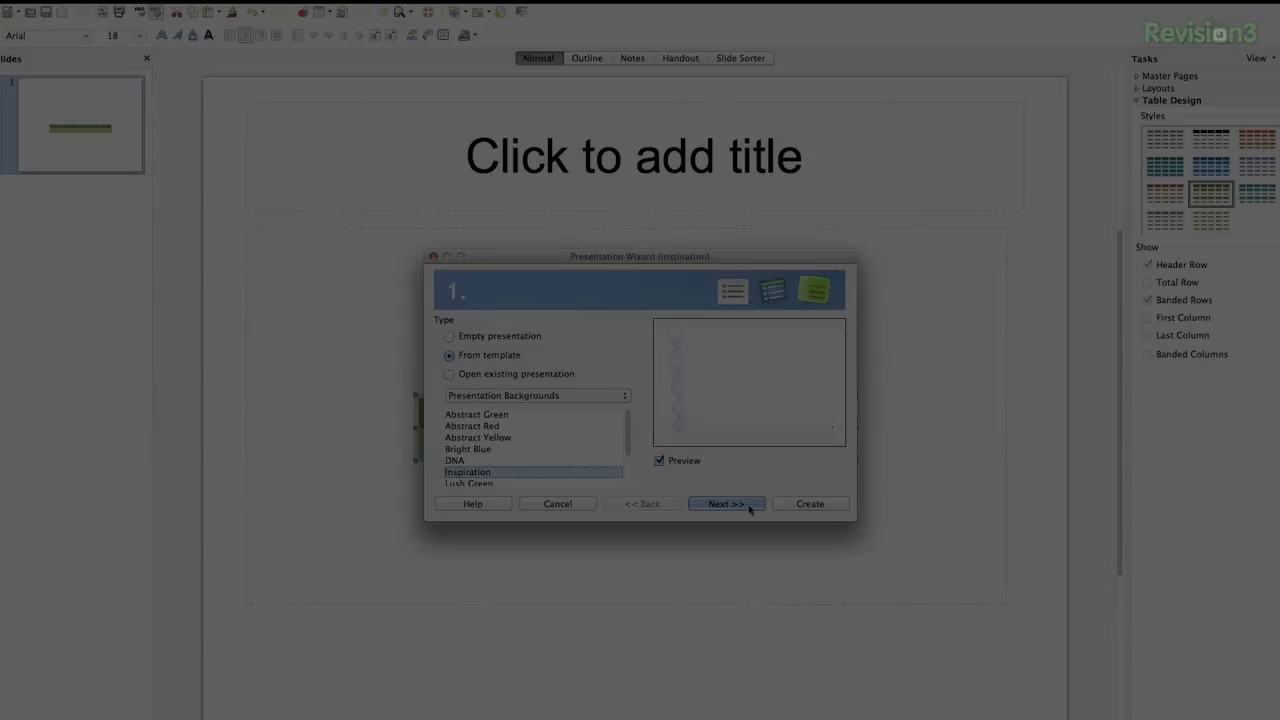
- In the Presentation wizard, choose the Abstract Green background and a slide transition effect
{"action": "left_click", "coordinate": [726, 503]}
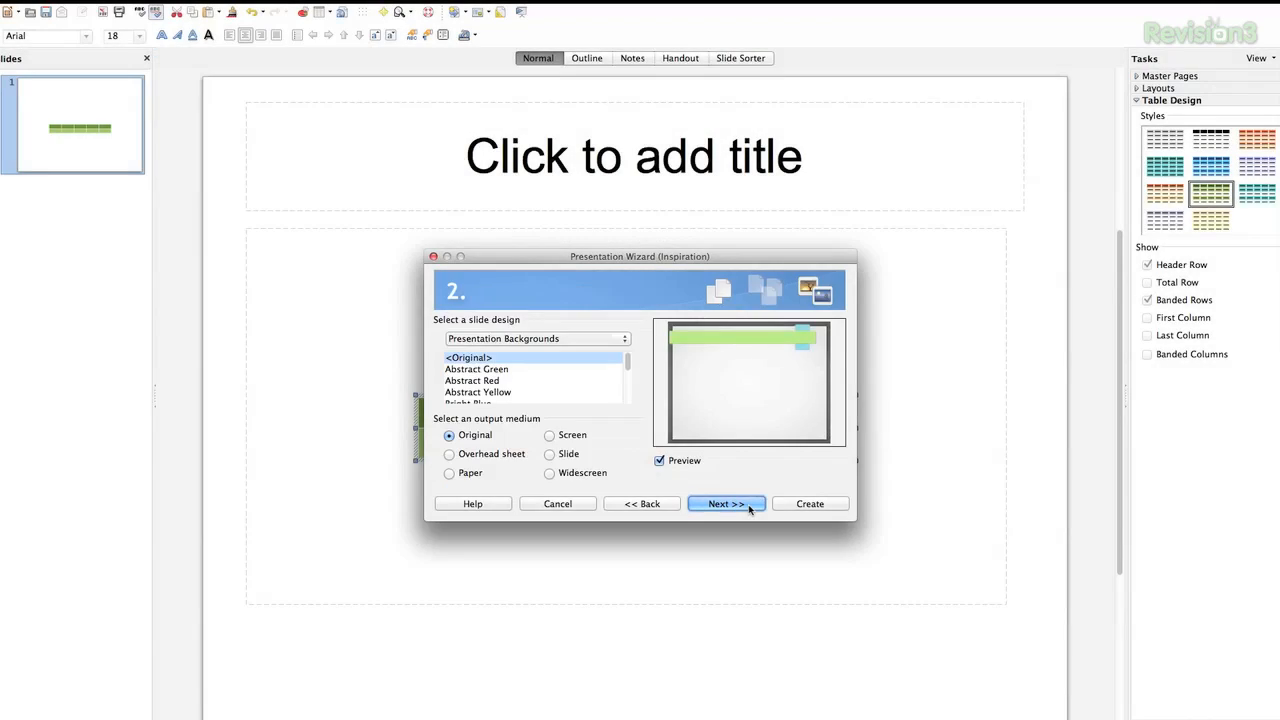
{"action": "left_click", "coordinate": [477, 369]}
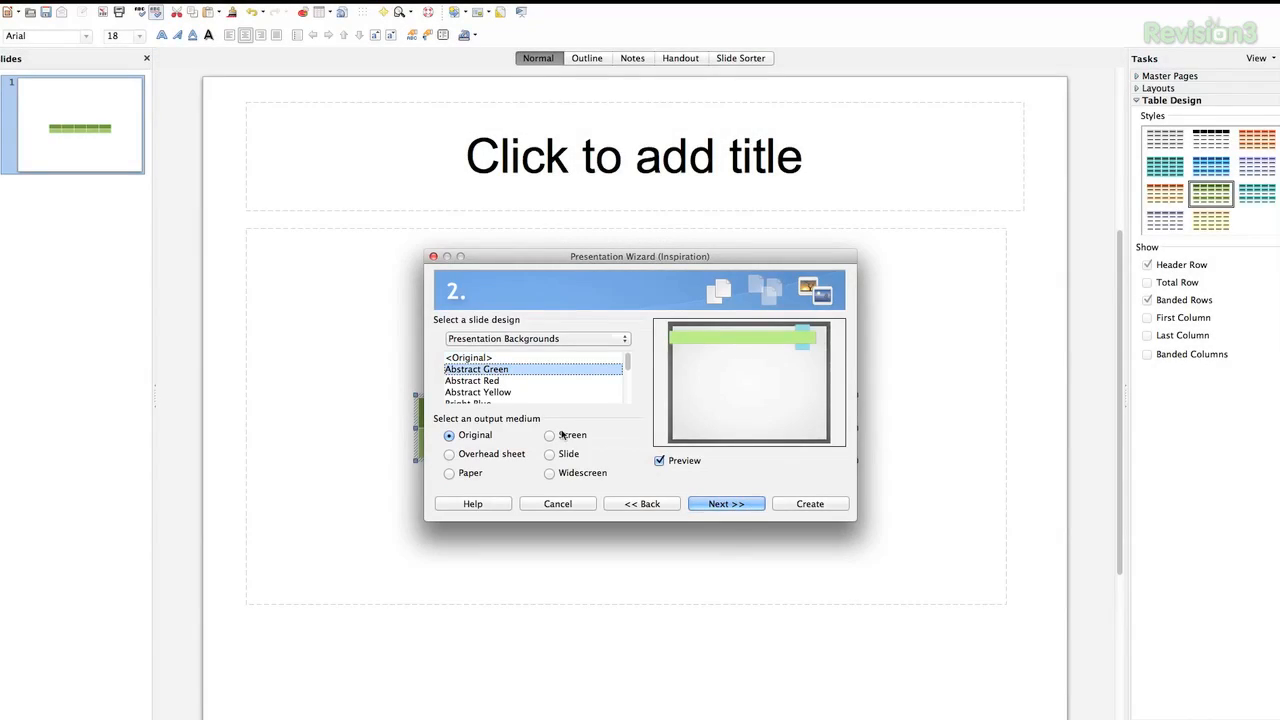
{"action": "left_click", "coordinate": [476, 369]}
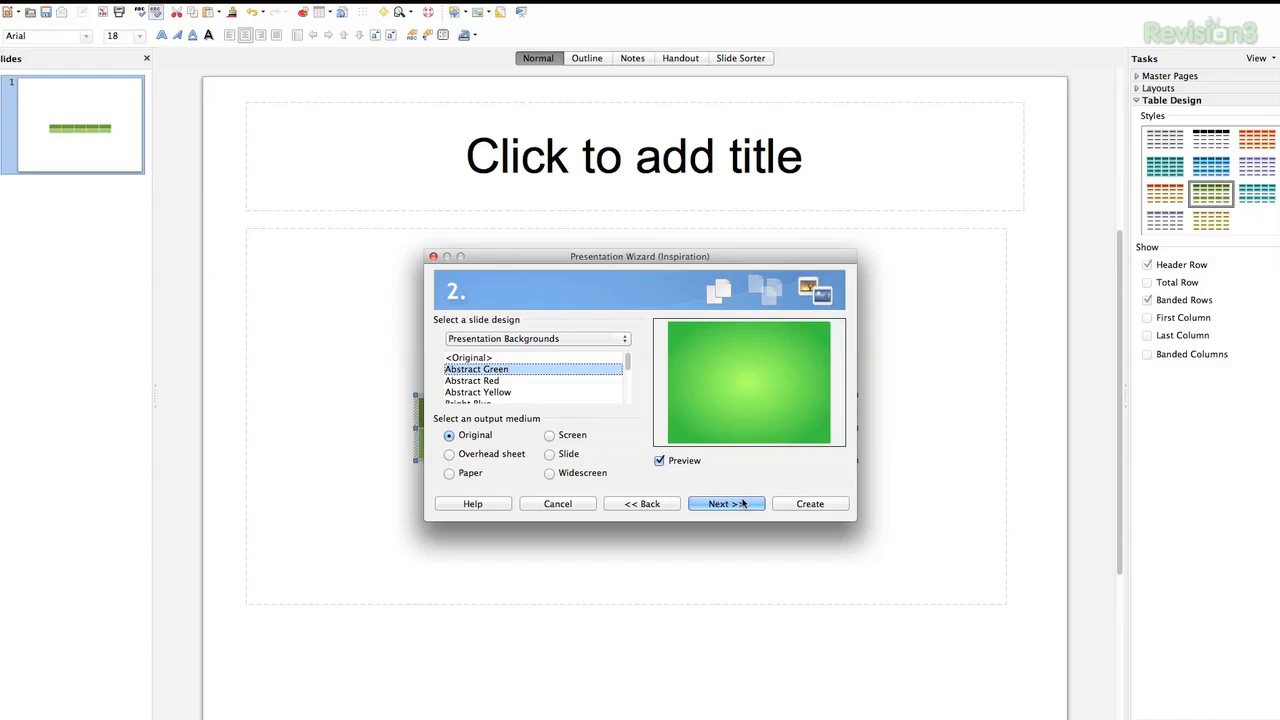
{"action": "left_click", "coordinate": [725, 503]}
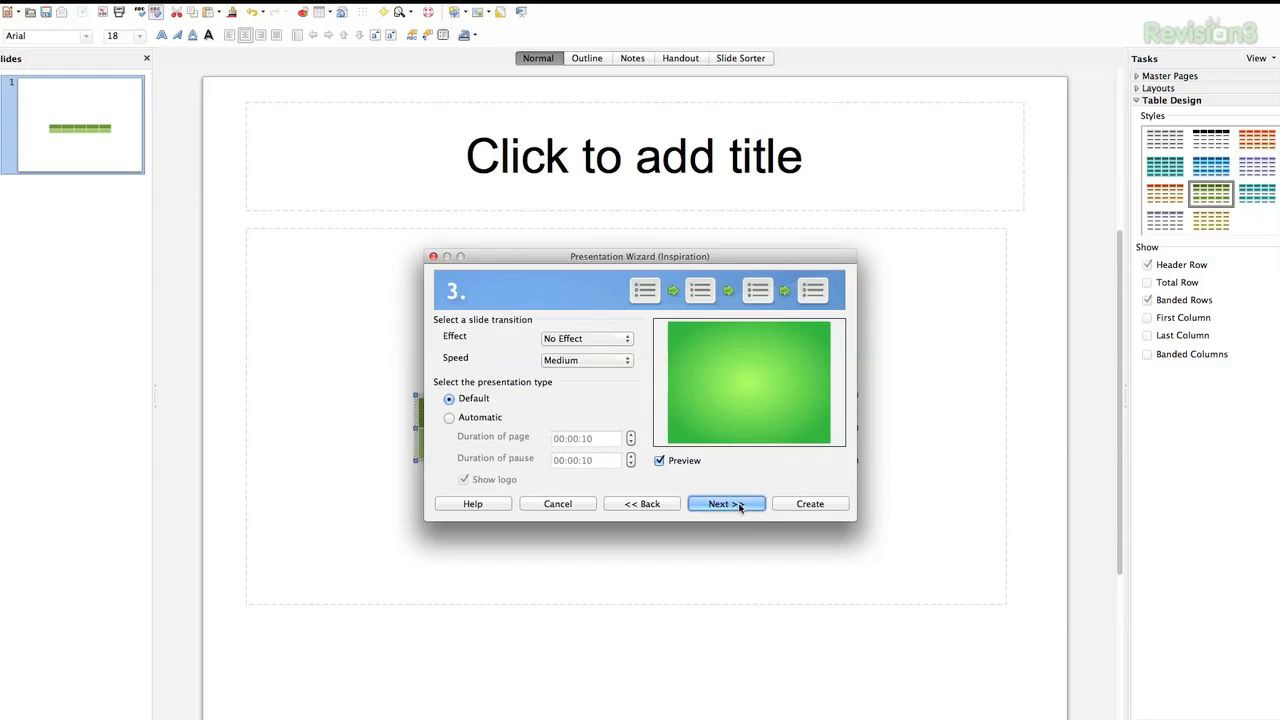
{"action": "left_click", "coordinate": [587, 338]}
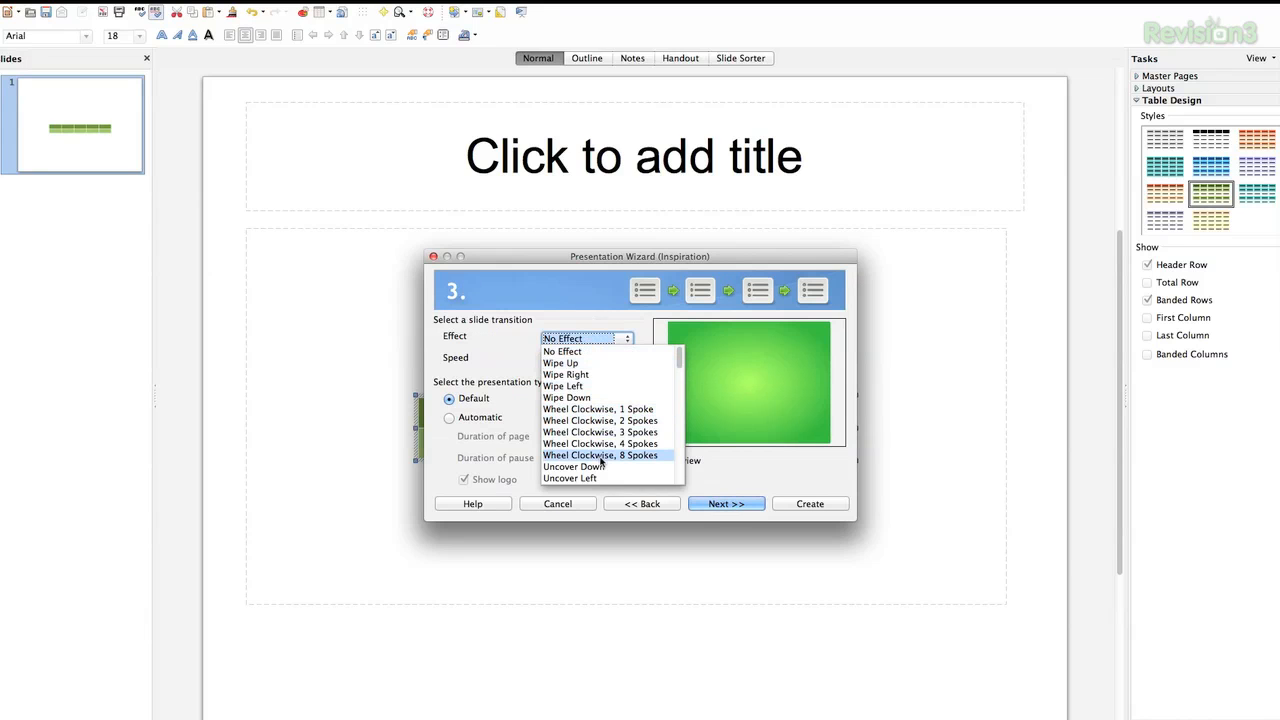
{"action": "left_click", "coordinate": [599, 455]}
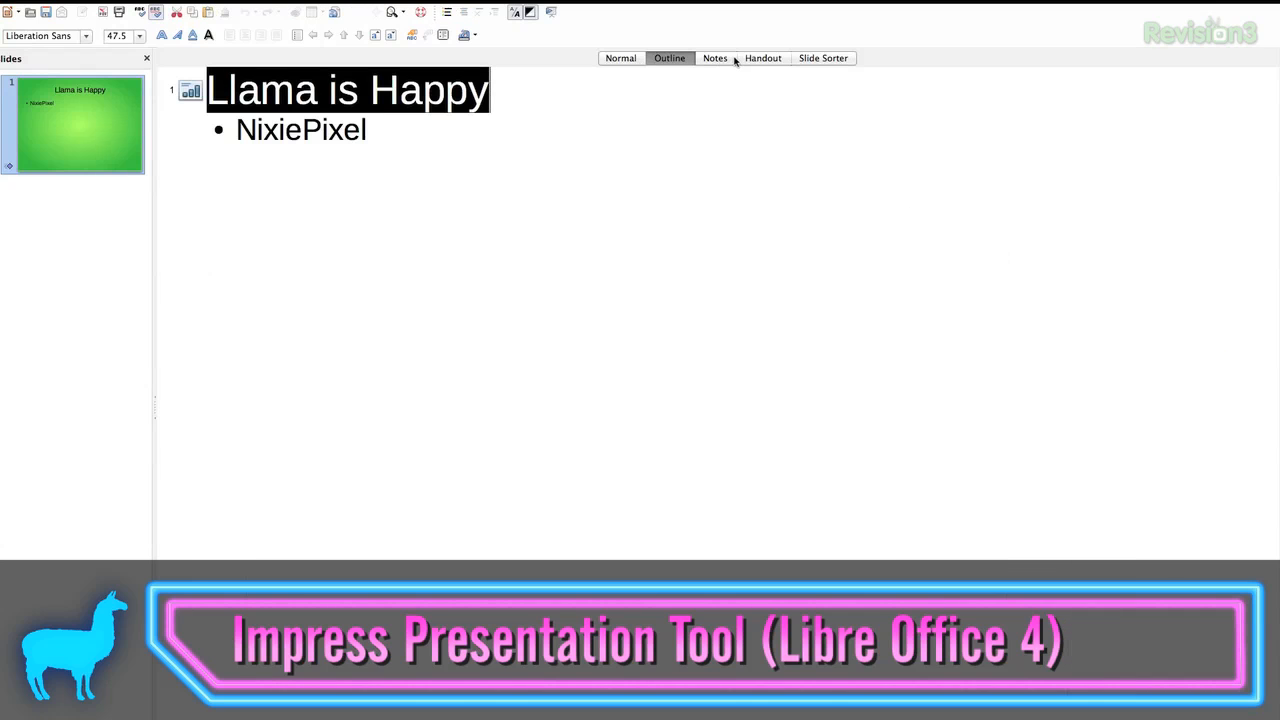
- View the notes page and slide sorter, then enlarge the Impress Remote screenshot in the release notes
{"action": "left_click", "coordinate": [632, 58]}
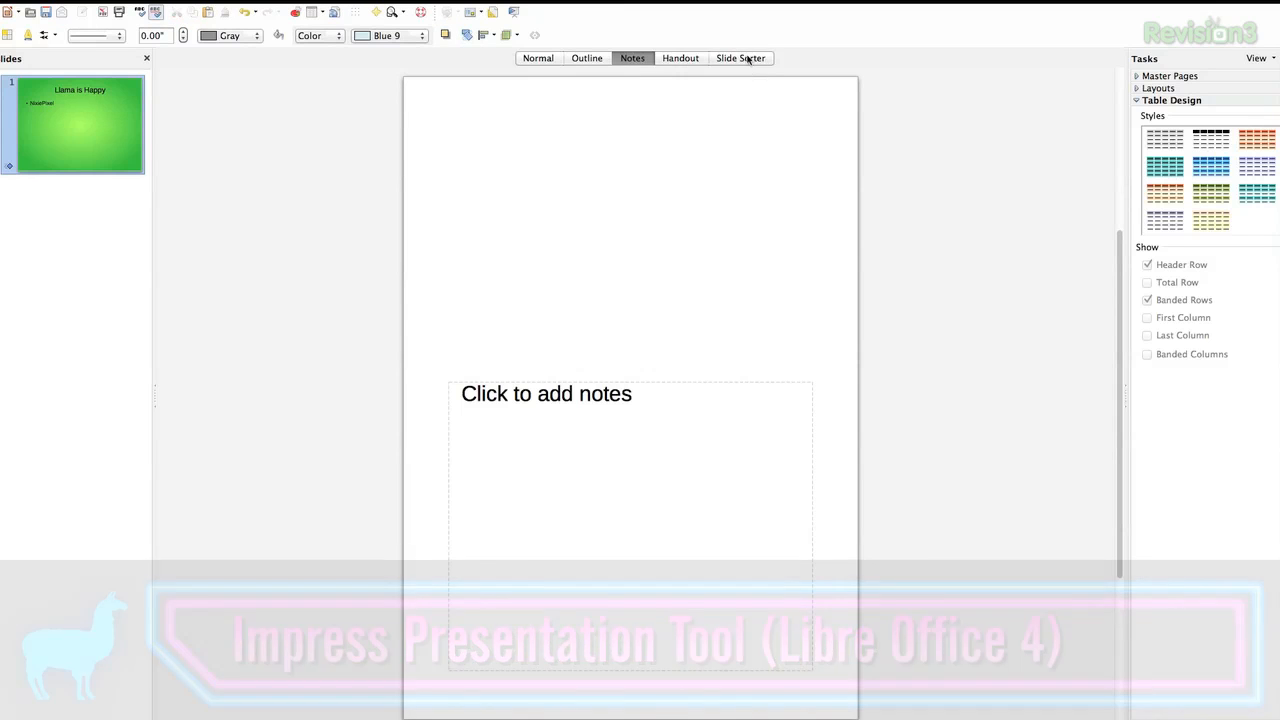
{"action": "left_click", "coordinate": [537, 58]}
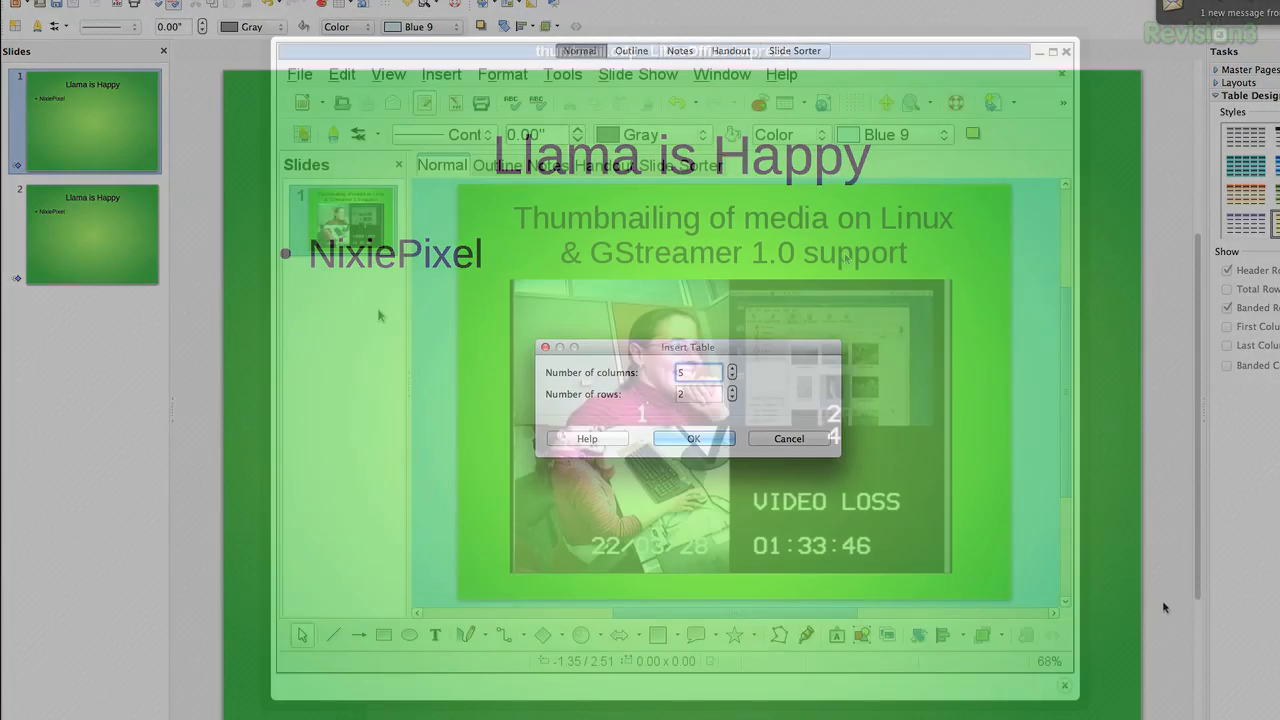
{"action": "left_click", "coordinate": [788, 438]}
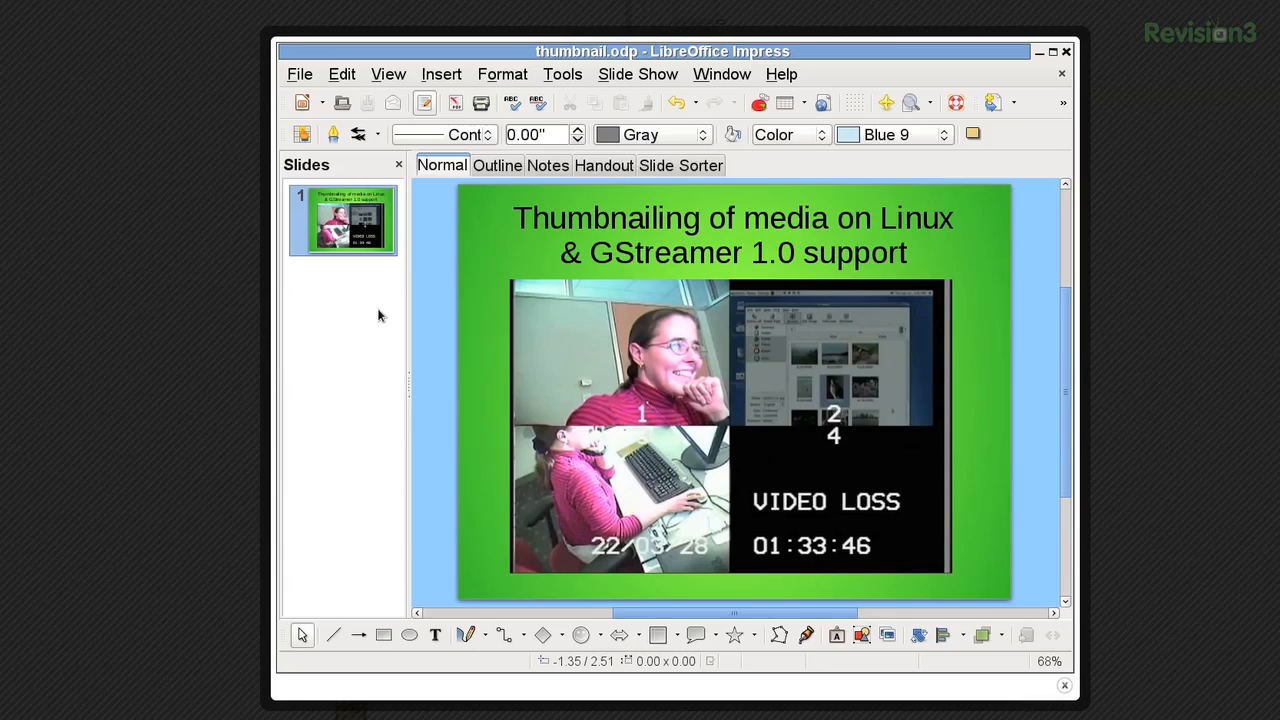
{"action": "mouse_move", "coordinate": [110, 220]}
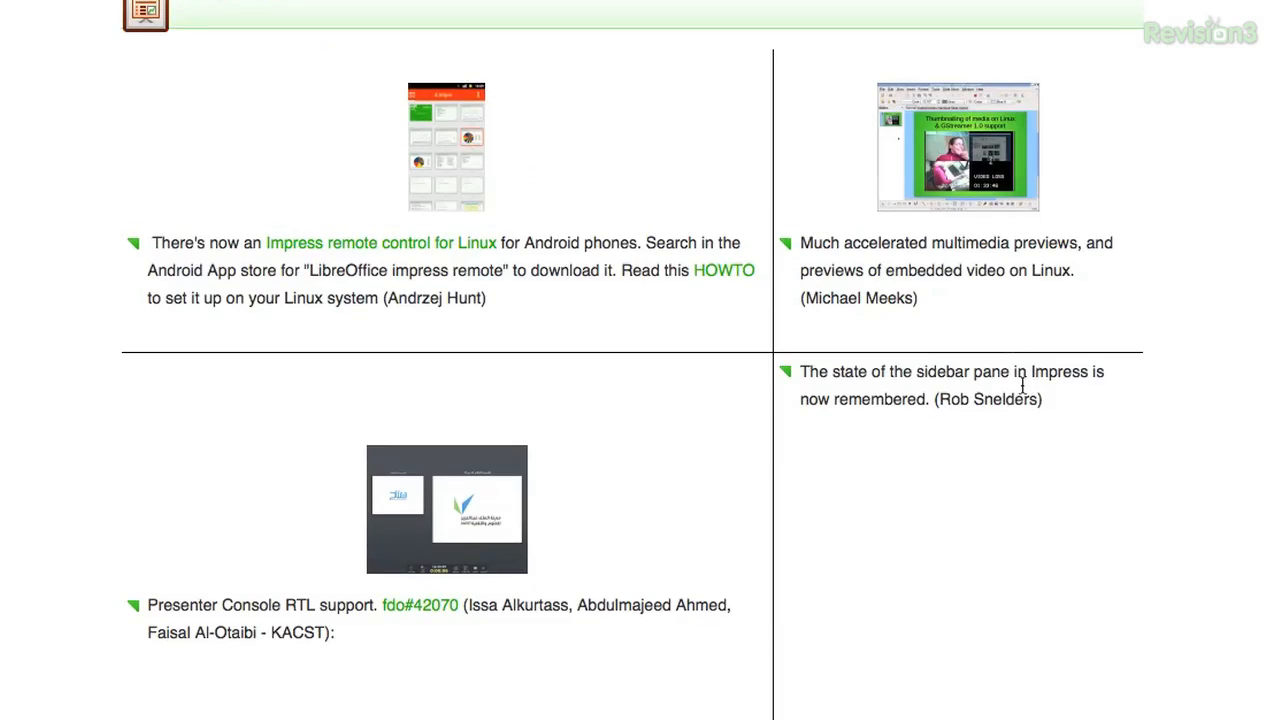
{"action": "scroll", "scroll_direction": "up", "scroll_amount": 3}
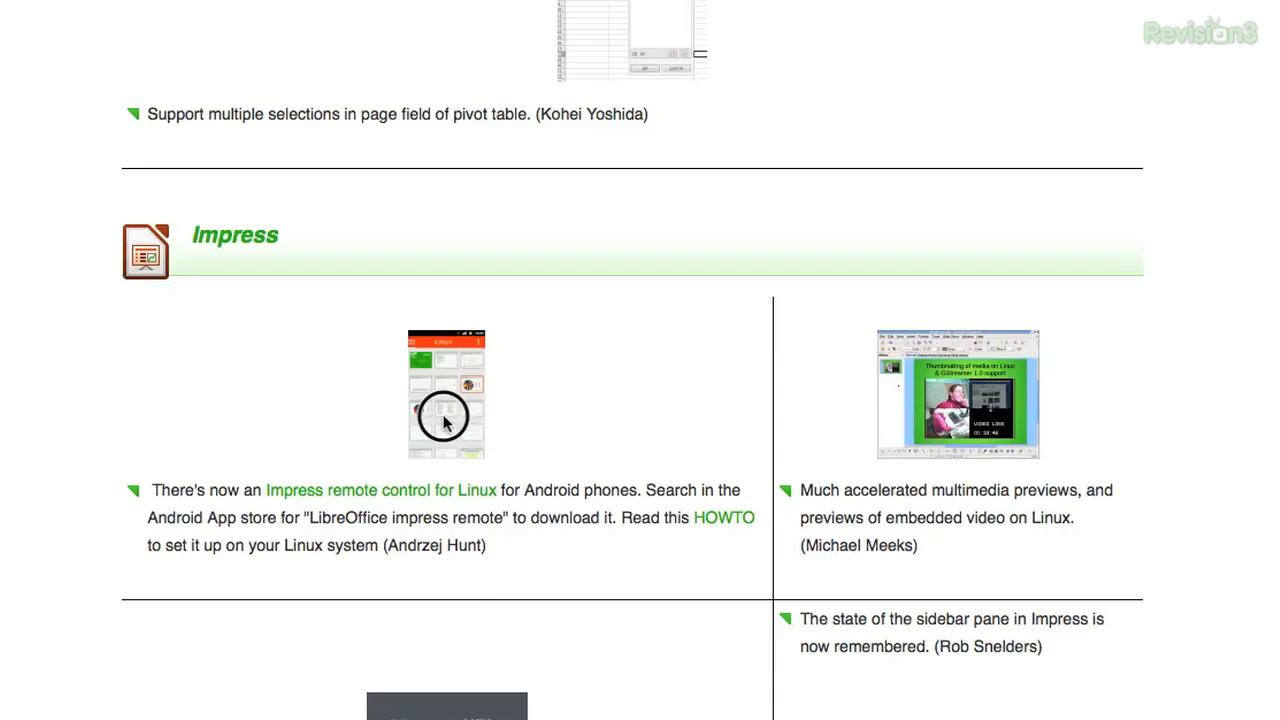
{"action": "left_click", "coordinate": [446, 393]}
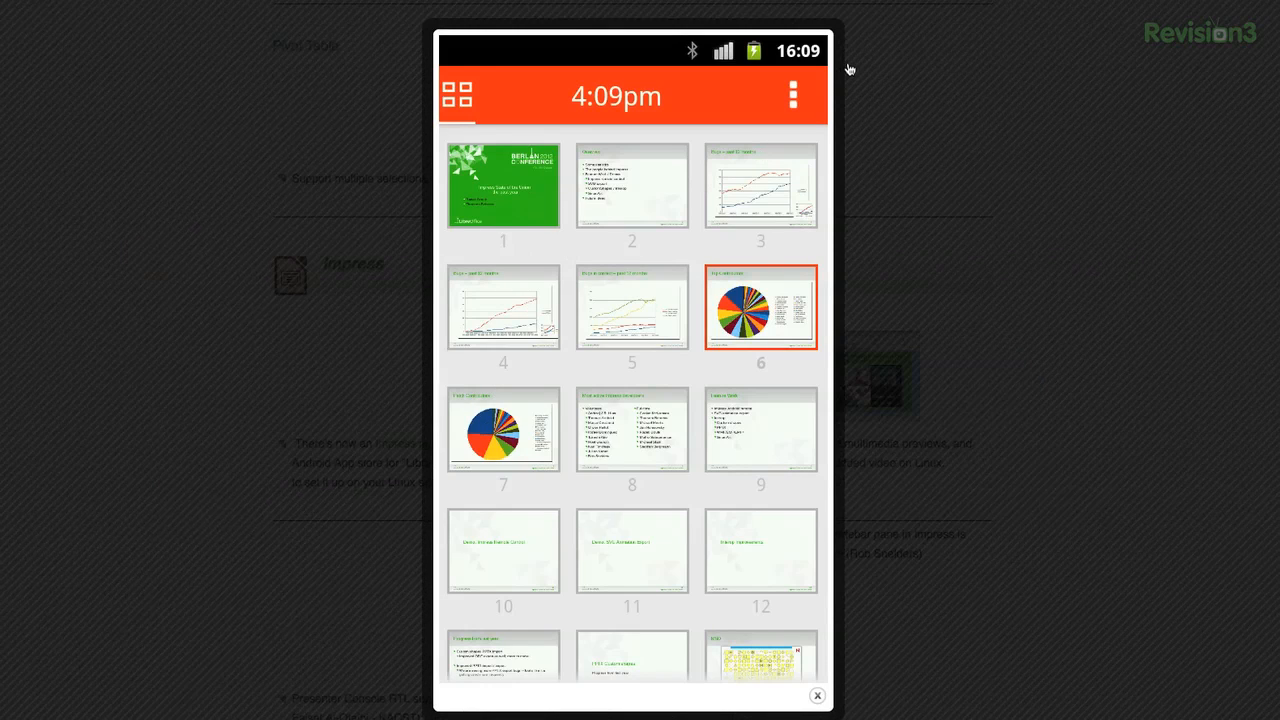
{"action": "mouse_move", "coordinate": [605, 208]}
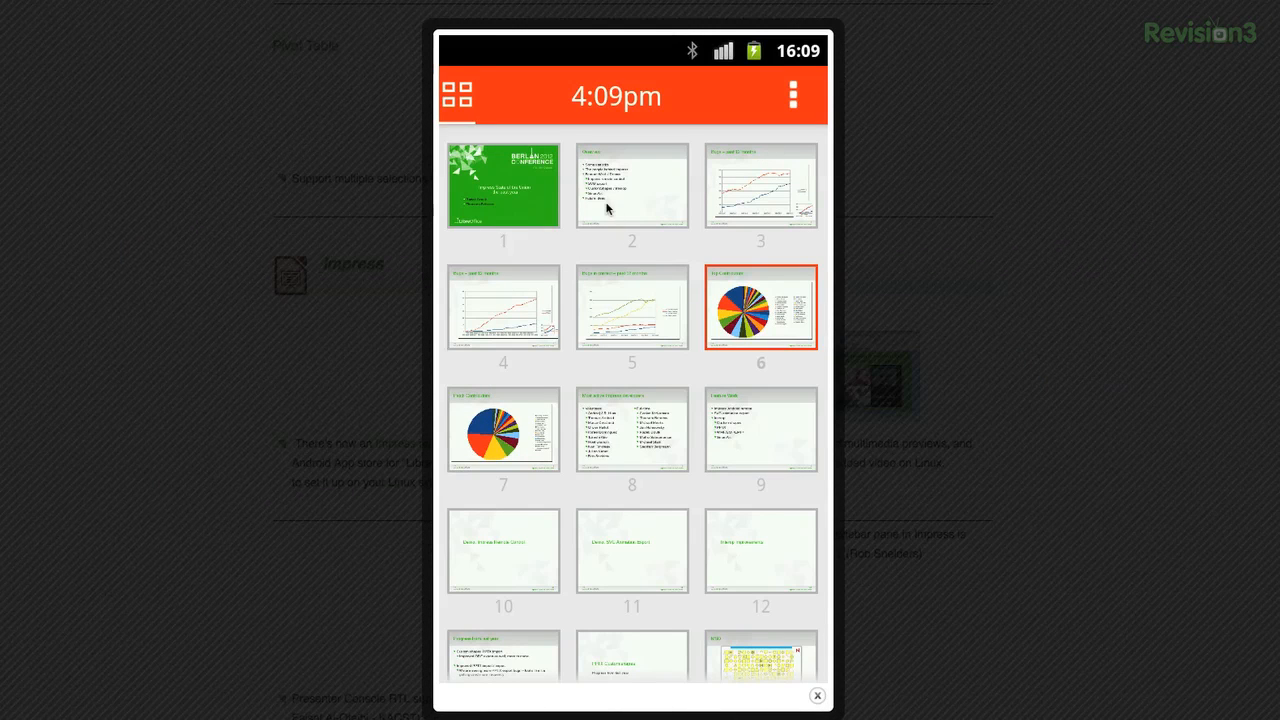
{"action": "mouse_move", "coordinate": [627, 201]}
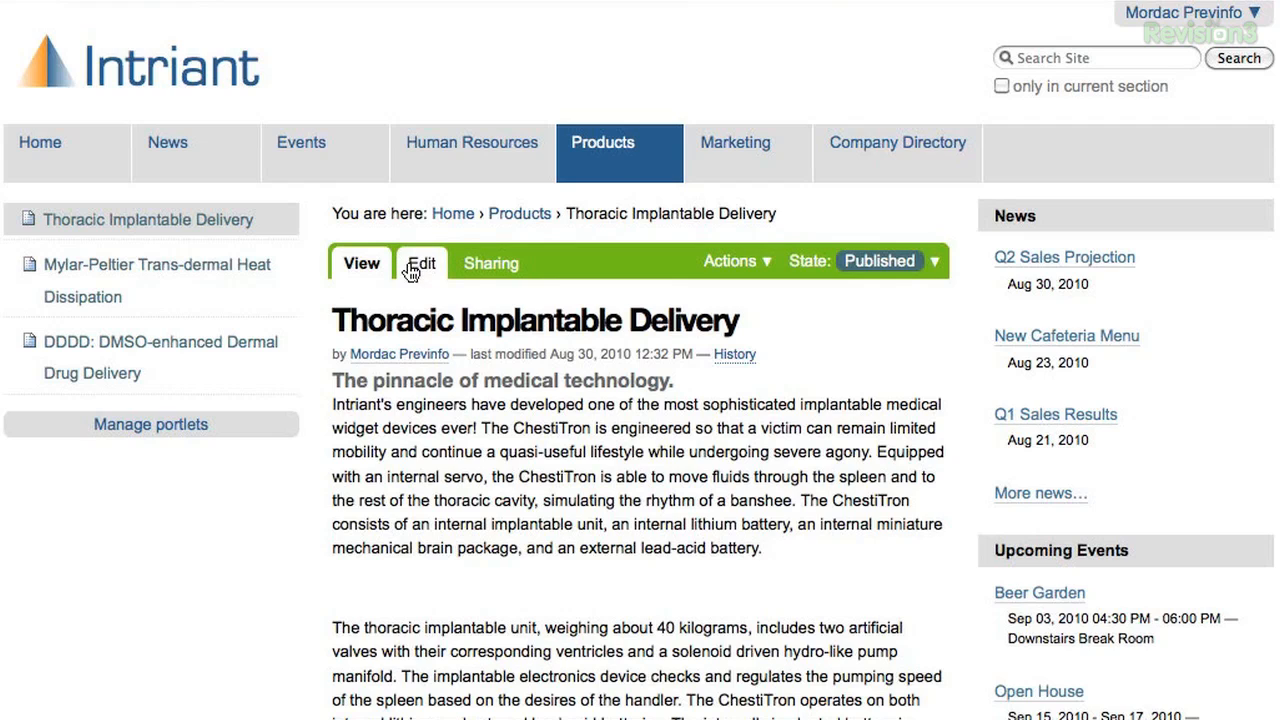
- Edit the Thoracic Implantable Delivery page and pick the ChestiTron Implantable Device image
{"action": "left_click", "coordinate": [421, 262]}
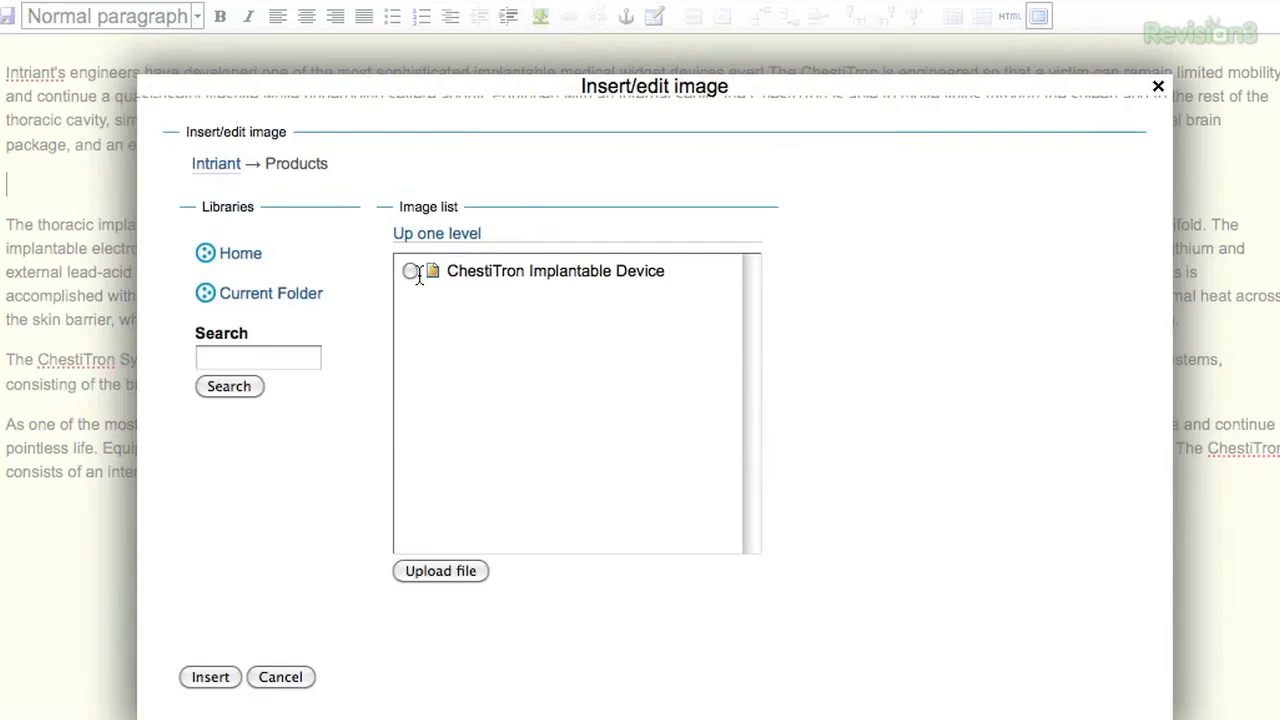
{"action": "left_click", "coordinate": [408, 270]}
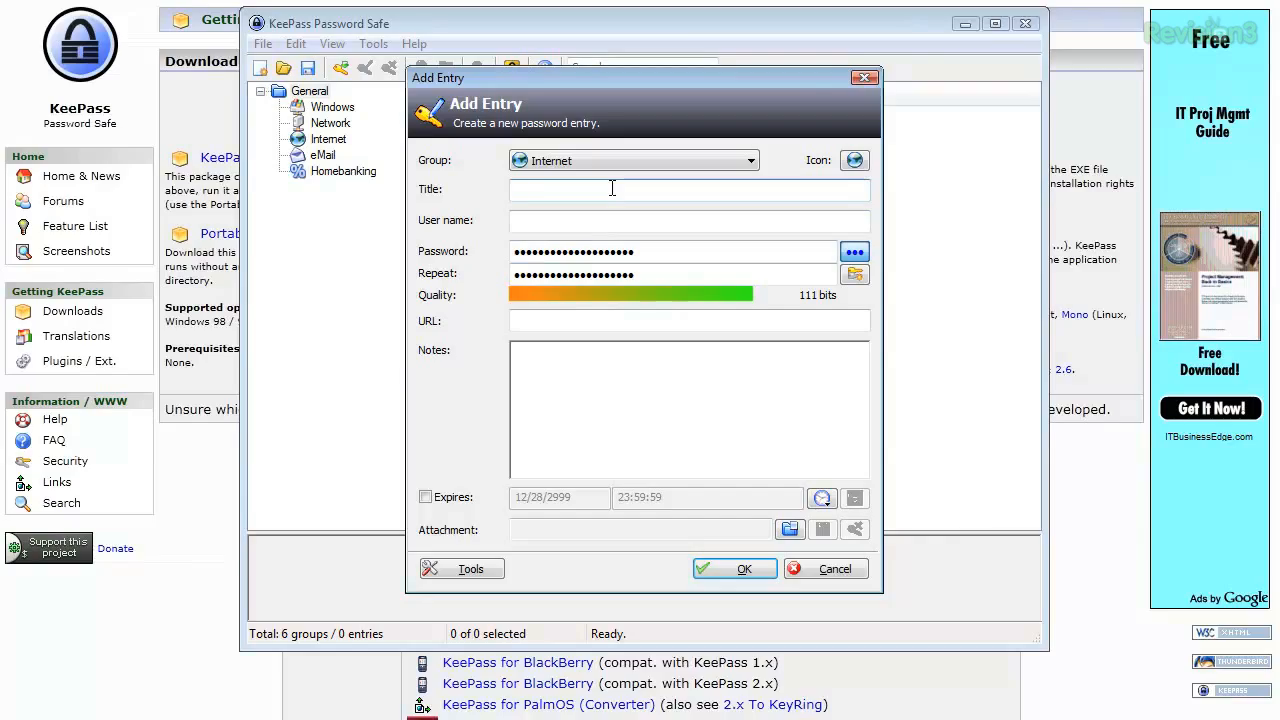
- Fill in the Amazon entry and give it a generated random 20-character password
{"action": "type", "text": "Amazon"}
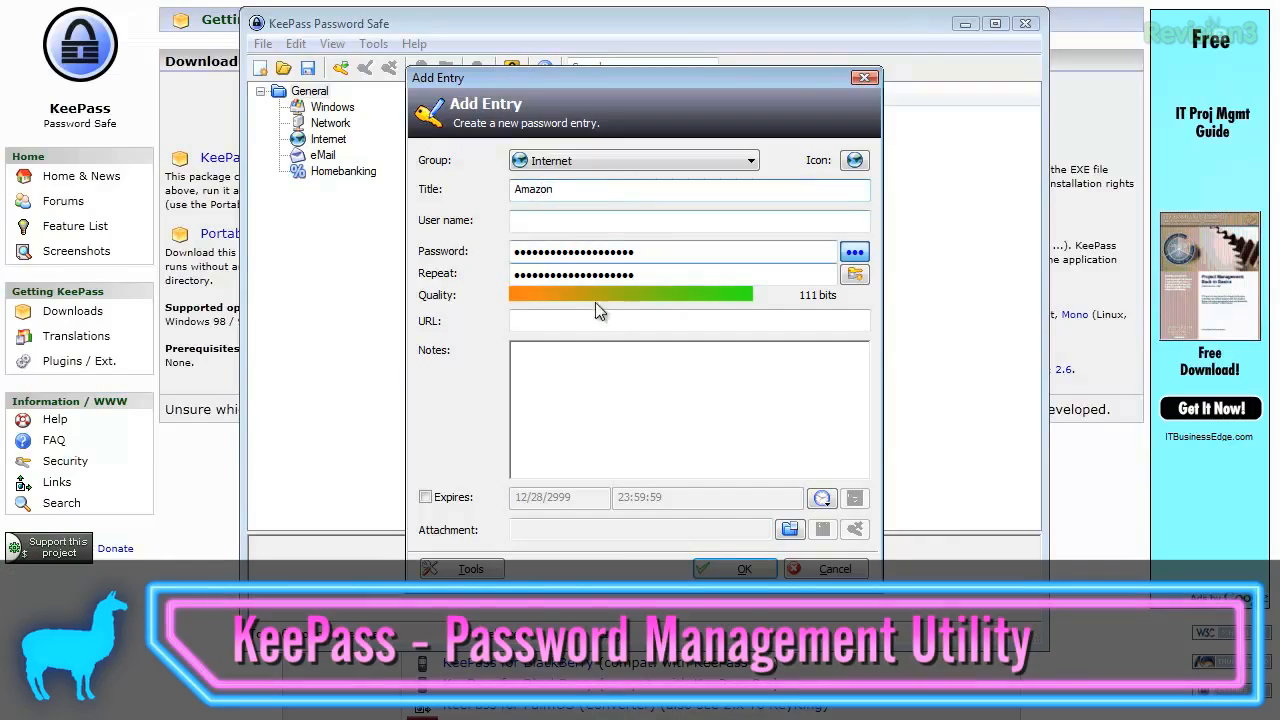
{"action": "type", "text": "yuotu"}
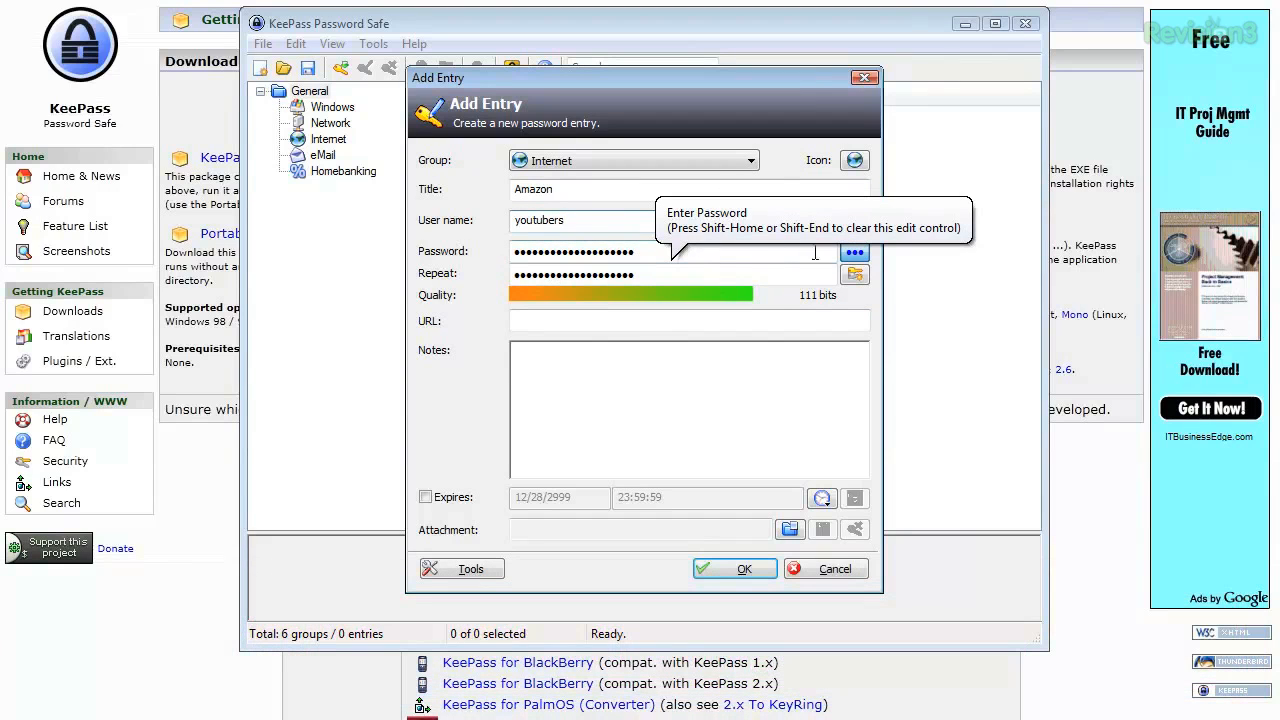
{"action": "left_click", "coordinate": [855, 251]}
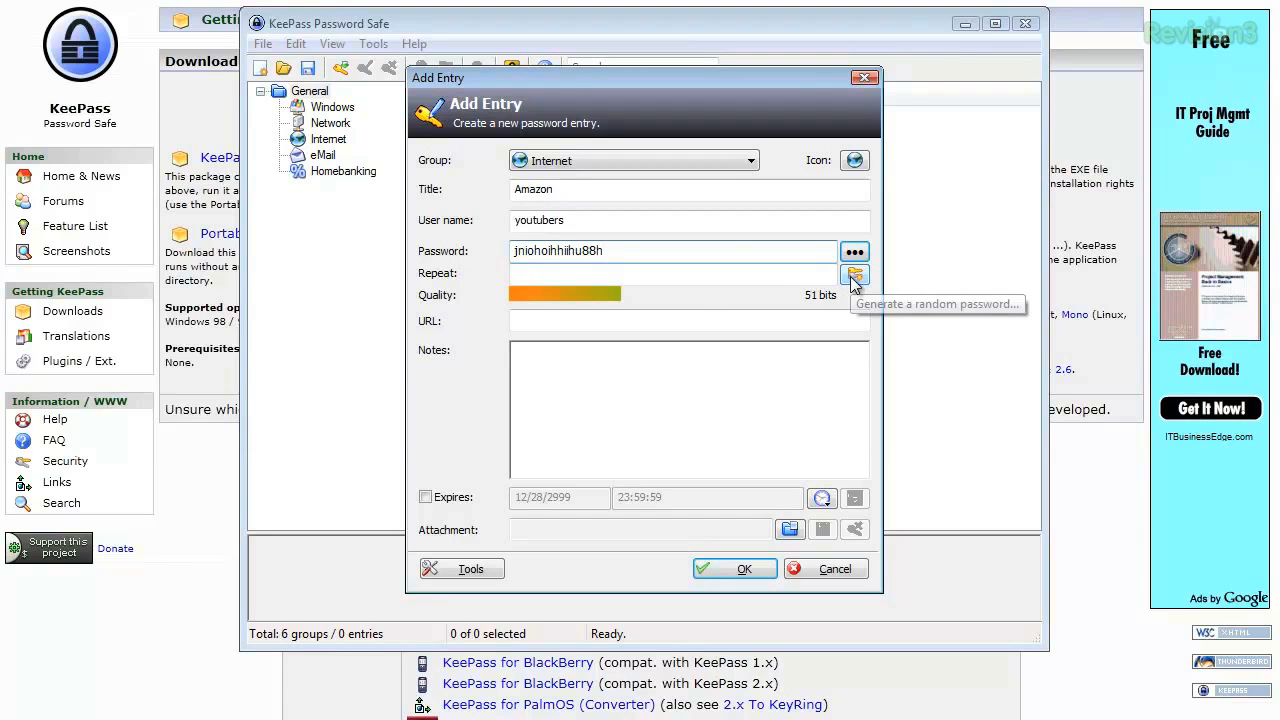
{"action": "left_click", "coordinate": [854, 276]}
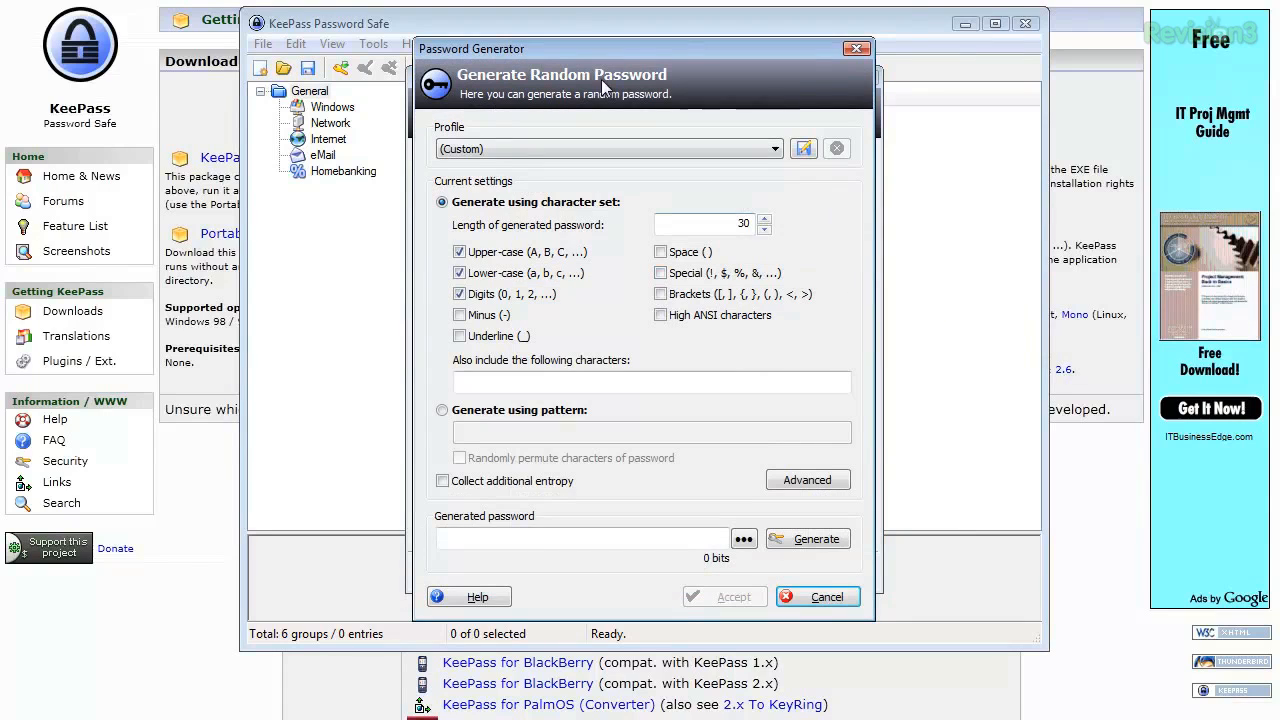
{"action": "left_click", "coordinate": [816, 538]}
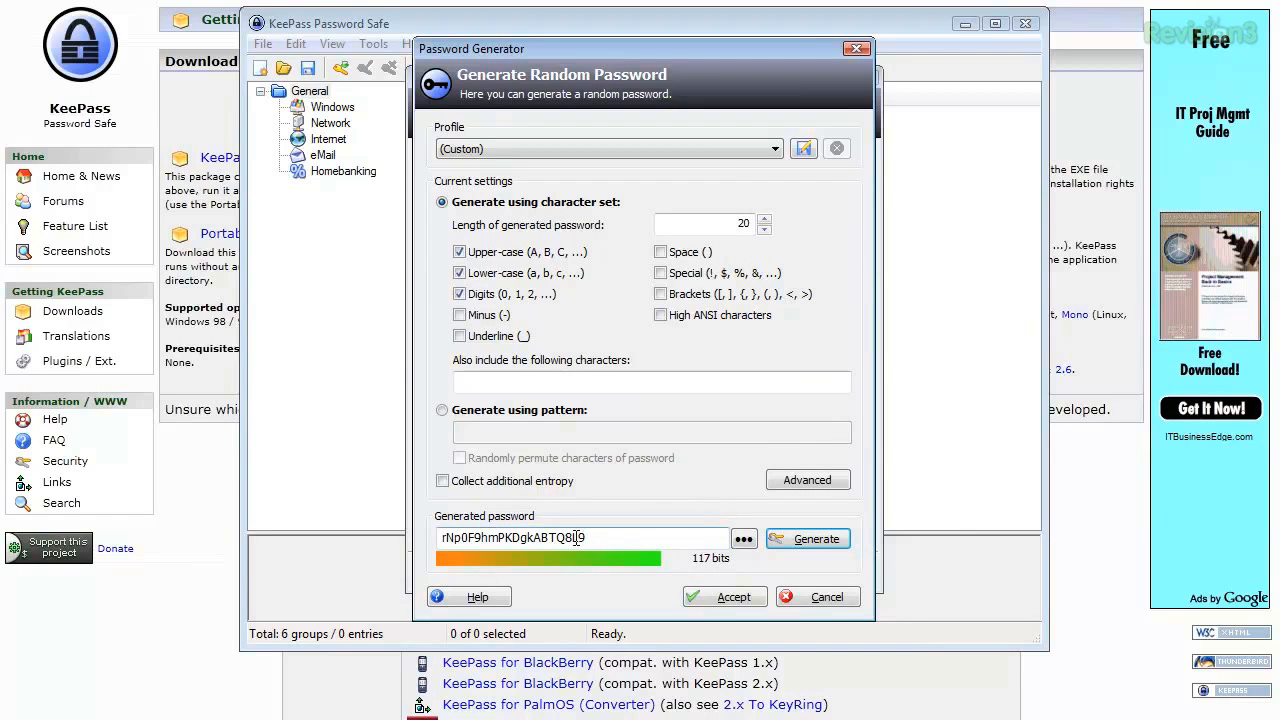
{"action": "left_click", "coordinate": [724, 596]}
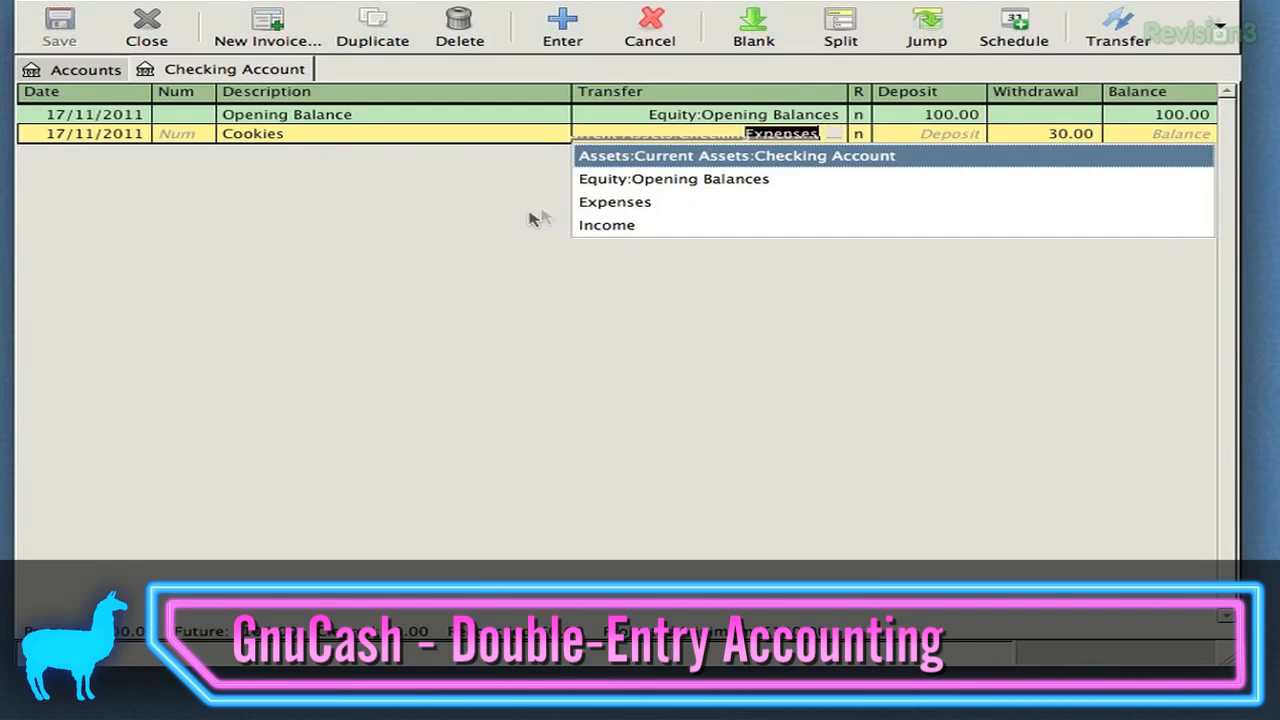
- Commit the 30.00 Cookies expense, then advance the account hierarchy setup to the Common Accounts list
{"action": "left_click", "coordinate": [614, 201]}
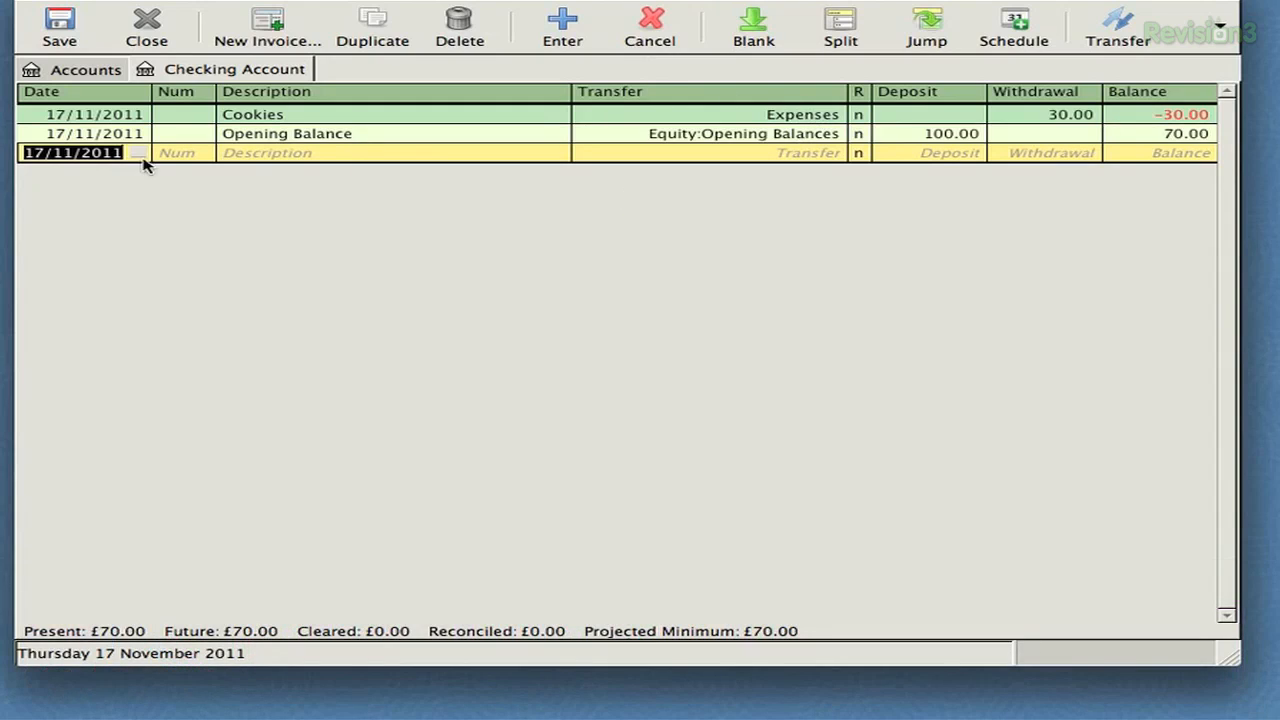
{"action": "mouse_move", "coordinate": [72, 133]}
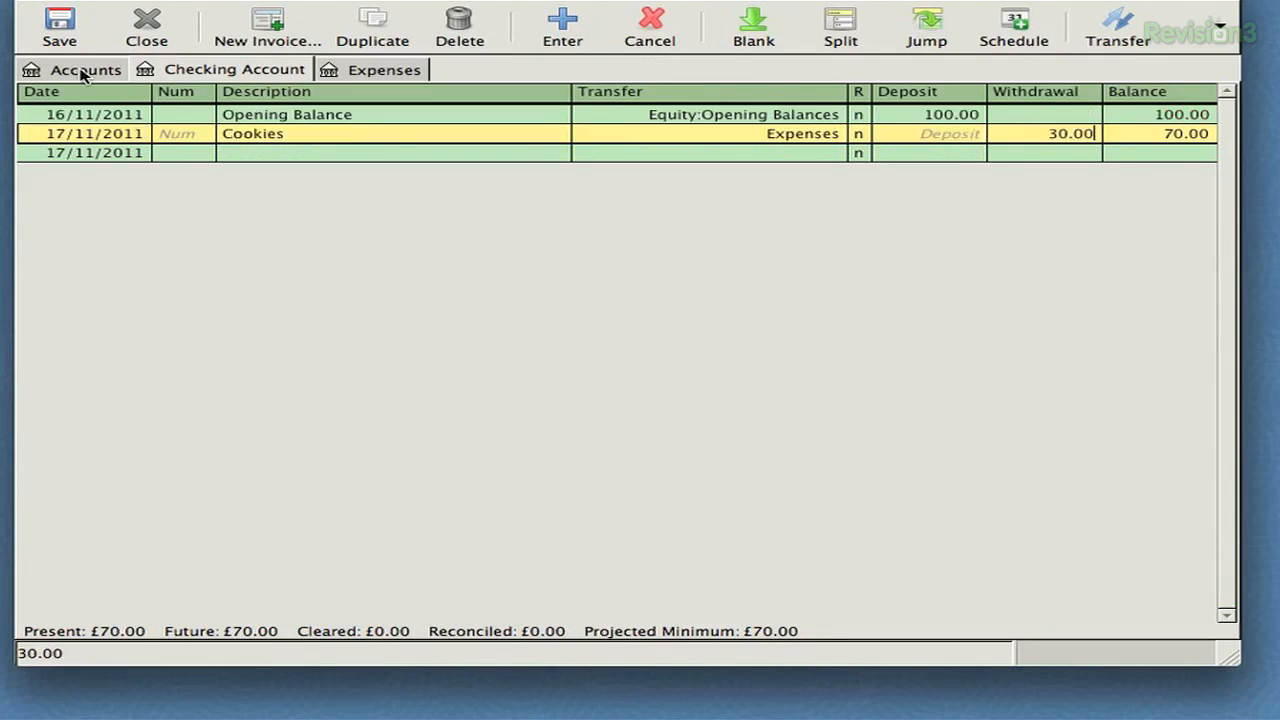
{"action": "left_click", "coordinate": [85, 69]}
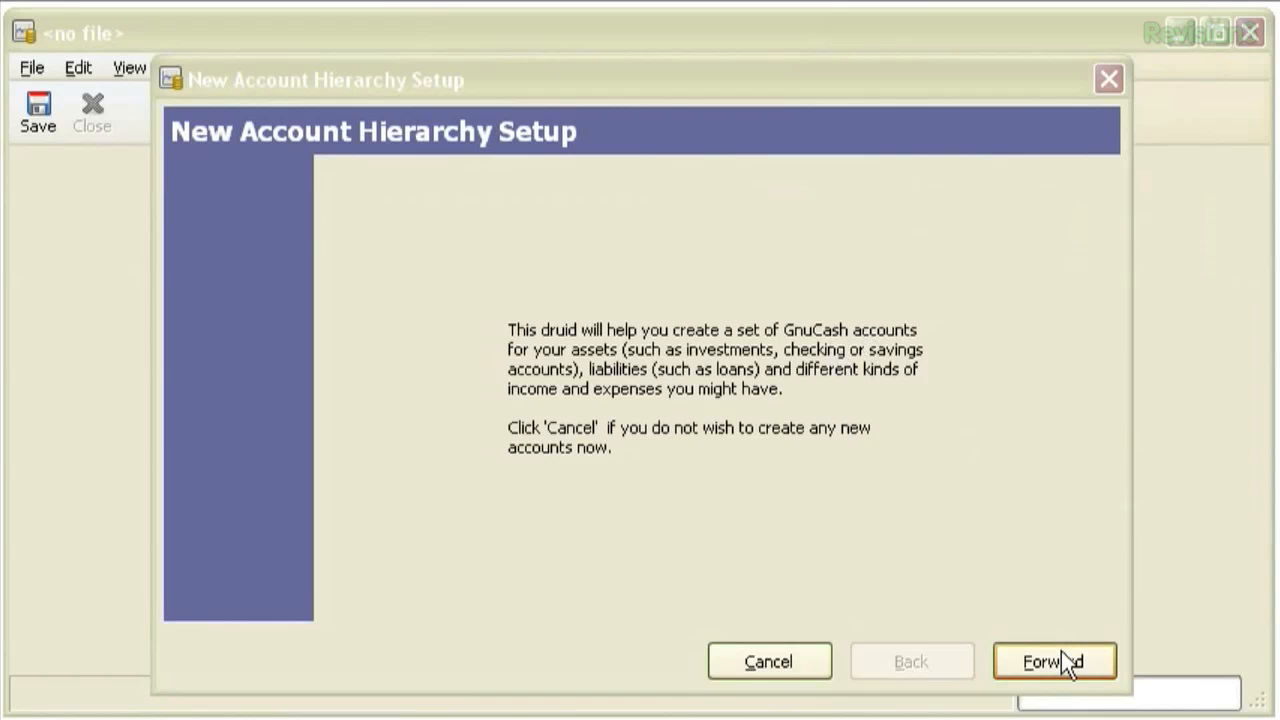
{"action": "left_click", "coordinate": [1054, 661]}
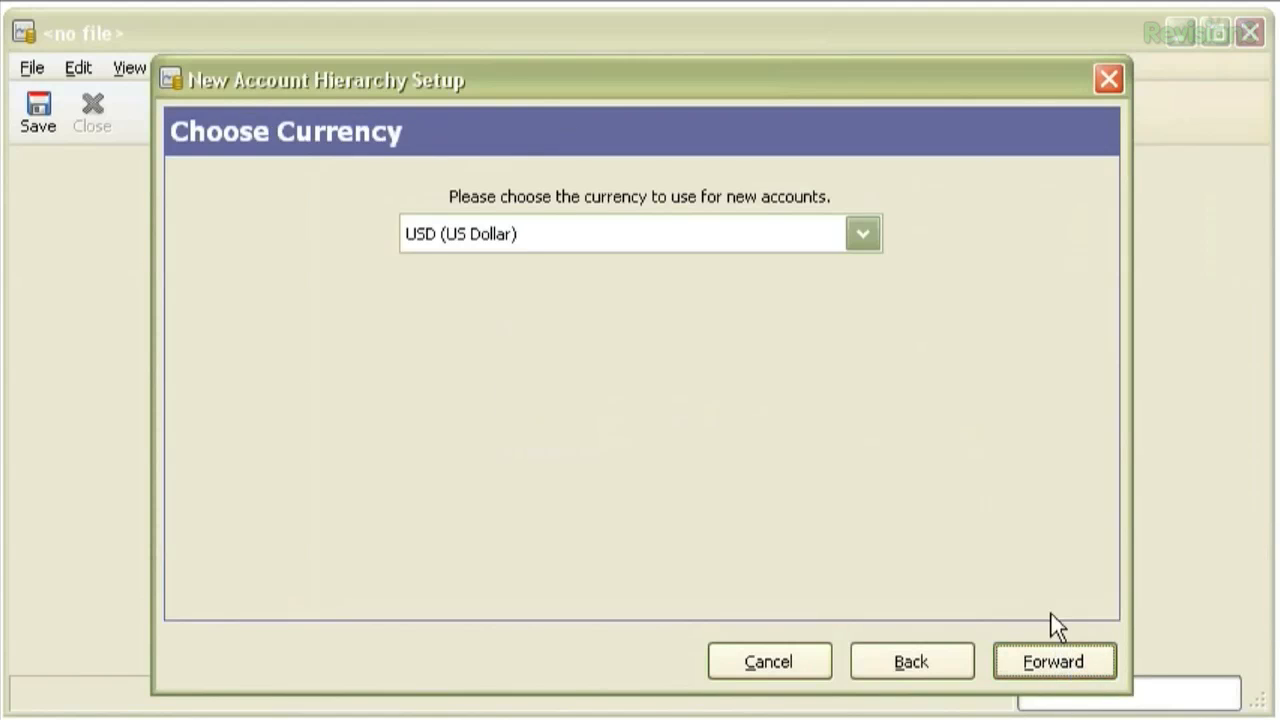
{"action": "mouse_move", "coordinate": [912, 373]}
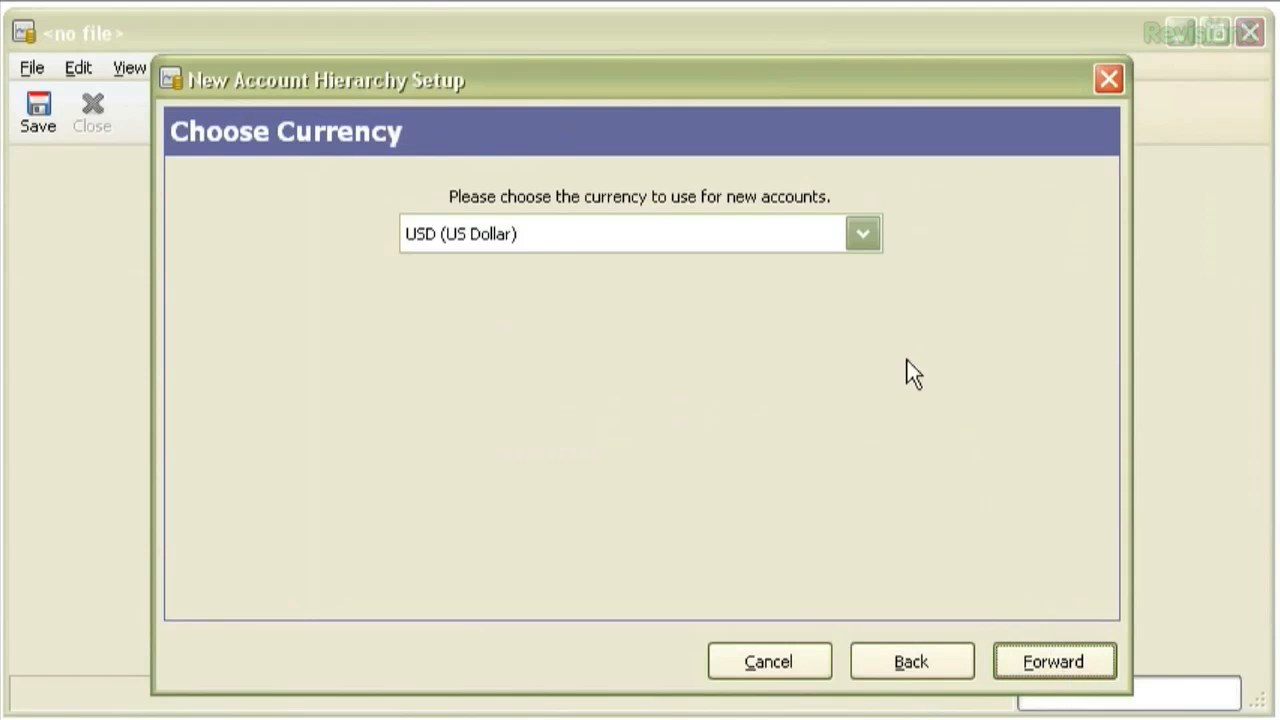
{"action": "left_click", "coordinate": [861, 233]}
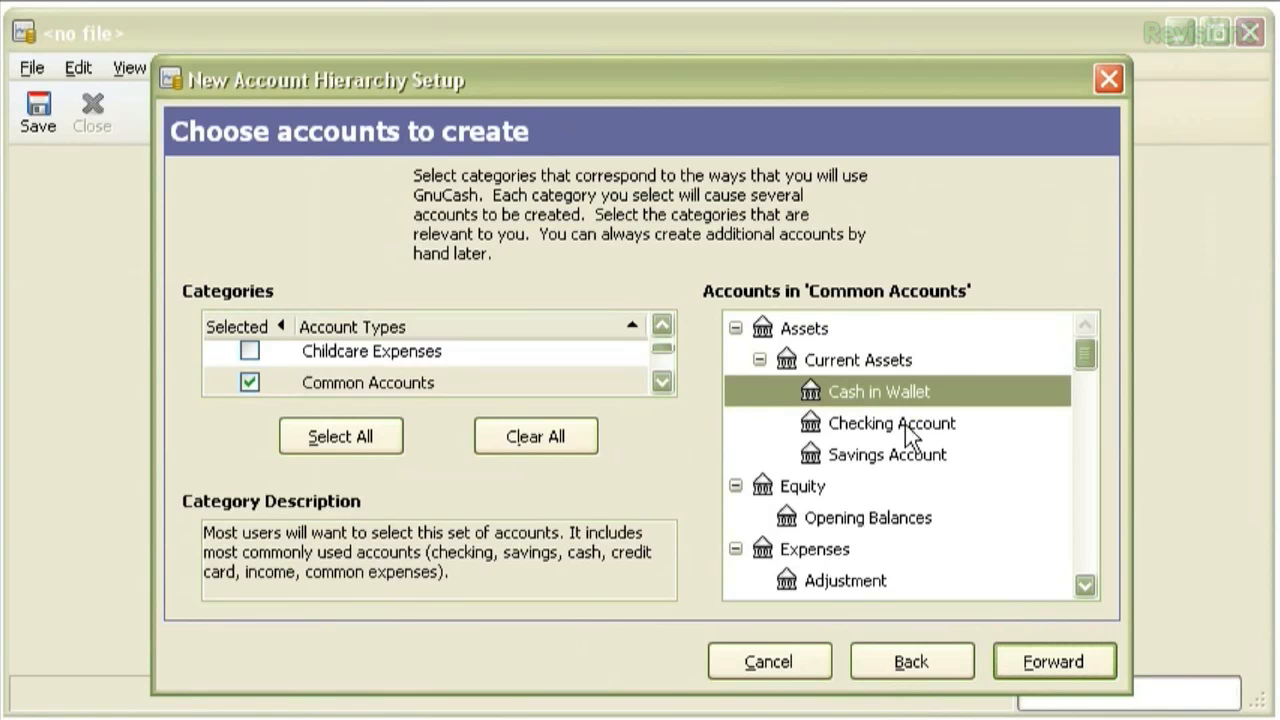
{"action": "left_click", "coordinate": [867, 517]}
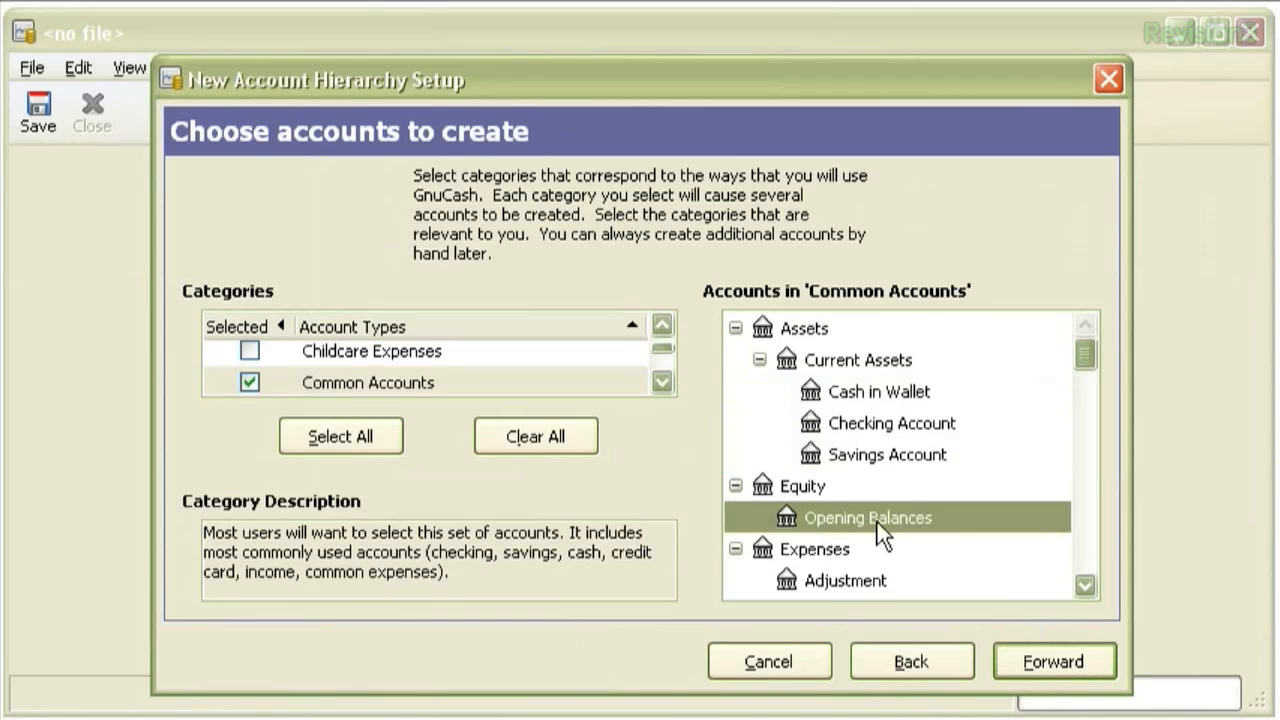
{"action": "scroll", "scroll_direction": "down", "scroll_amount": 3}
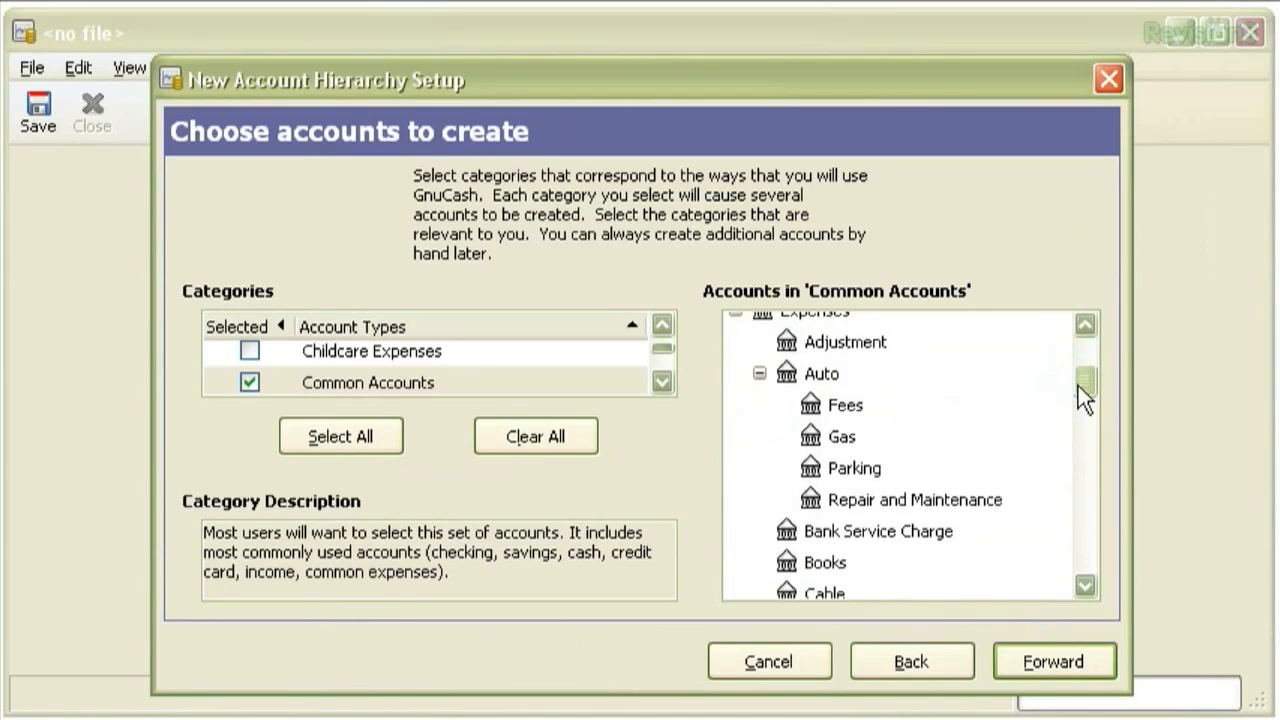
{"action": "scroll", "scroll_direction": "up", "scroll_amount": 3}
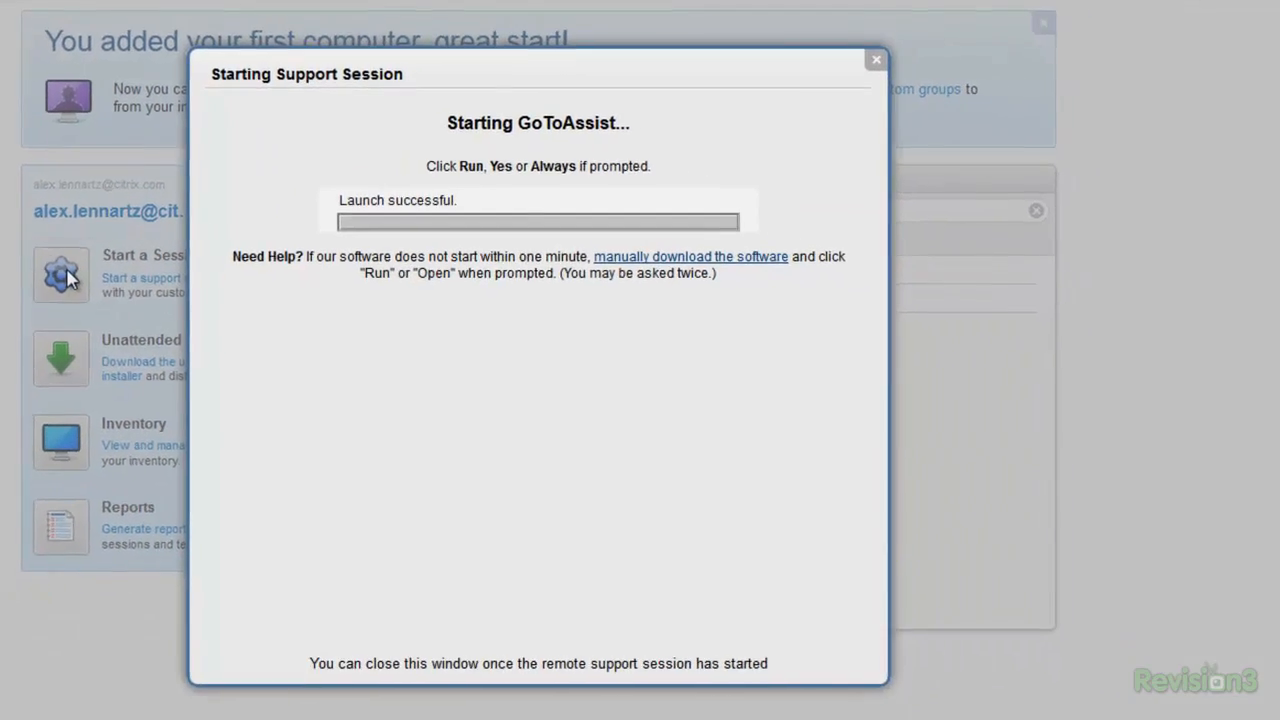
- Close the session launch window, open the unattended installer downloads, then go to the GoToAssist homepage
{"action": "left_click", "coordinate": [876, 60]}
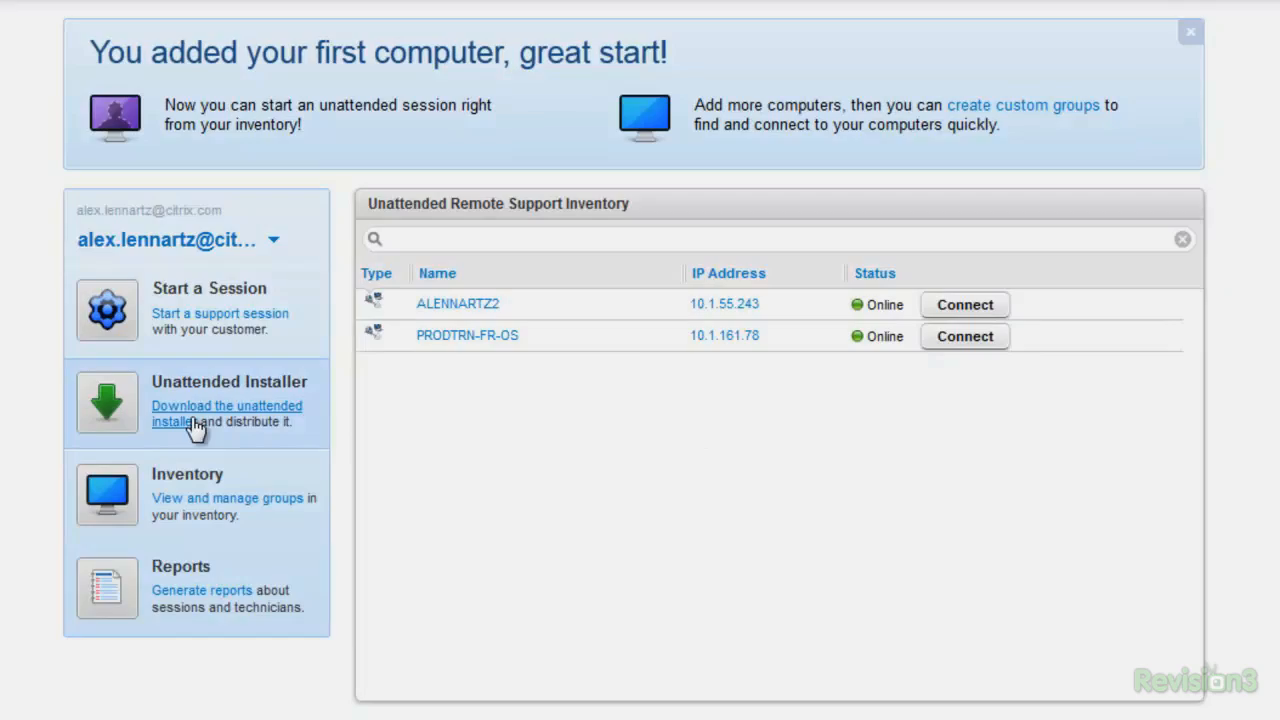
{"action": "left_click", "coordinate": [227, 413]}
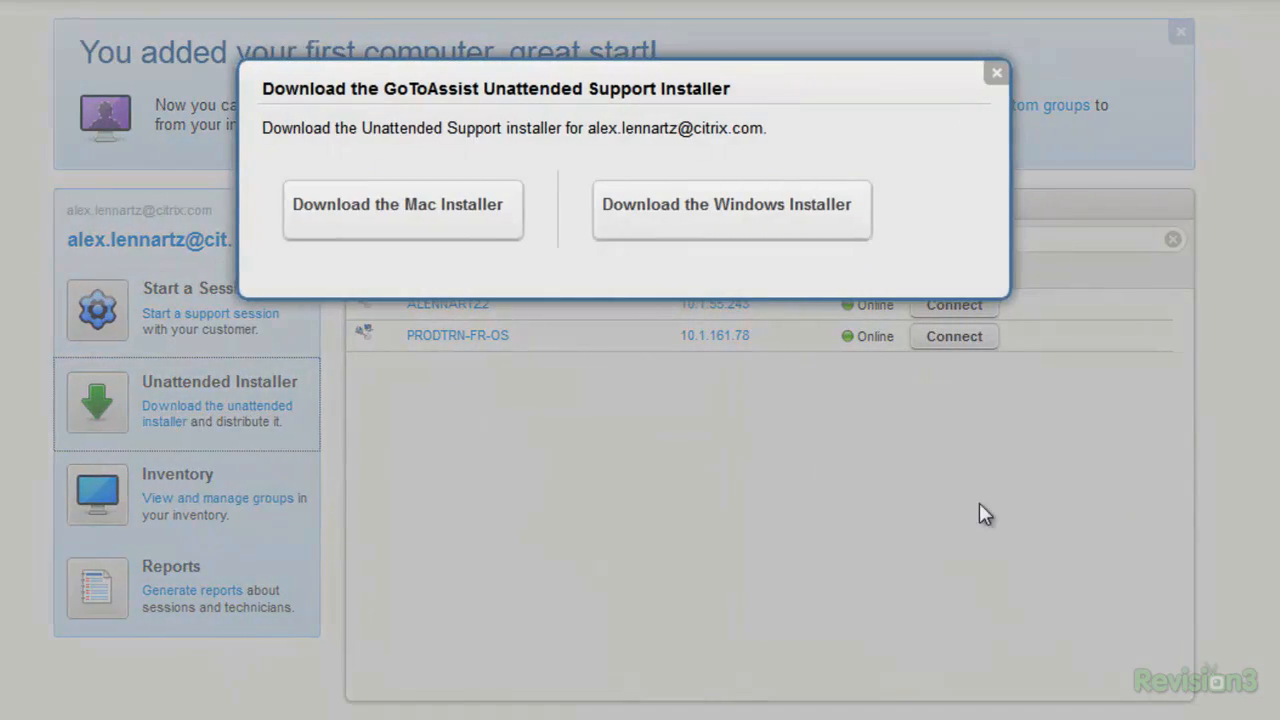
{"action": "left_click", "coordinate": [995, 72]}
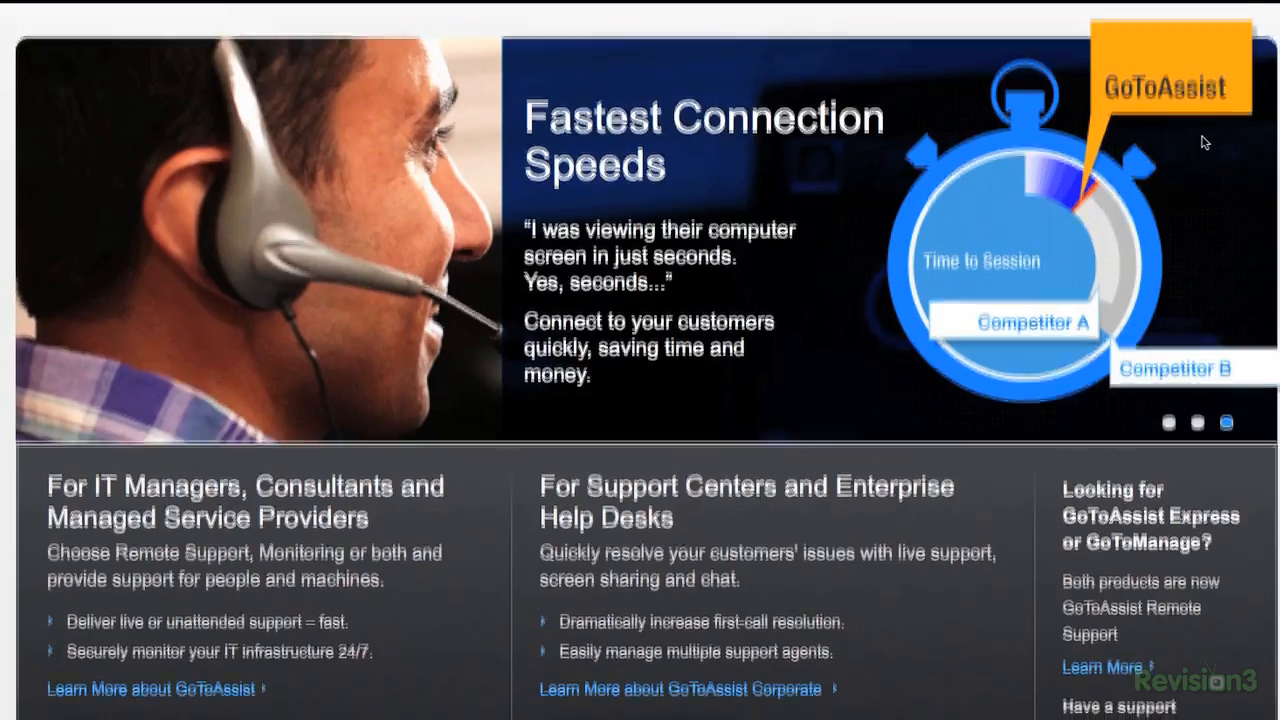
- Open the Try it Free signup form and enter OSALT as the promo code
{"action": "scroll", "scroll_direction": "down", "scroll_amount": 3}
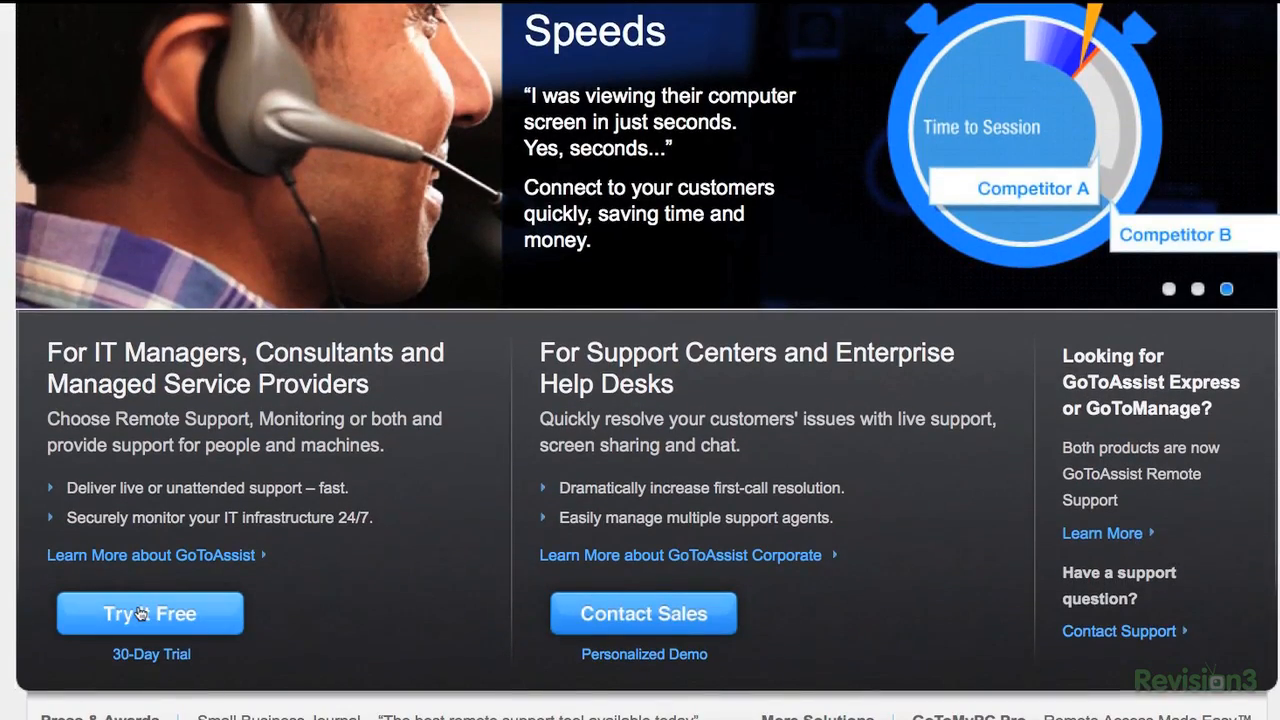
{"action": "left_click", "coordinate": [150, 613]}
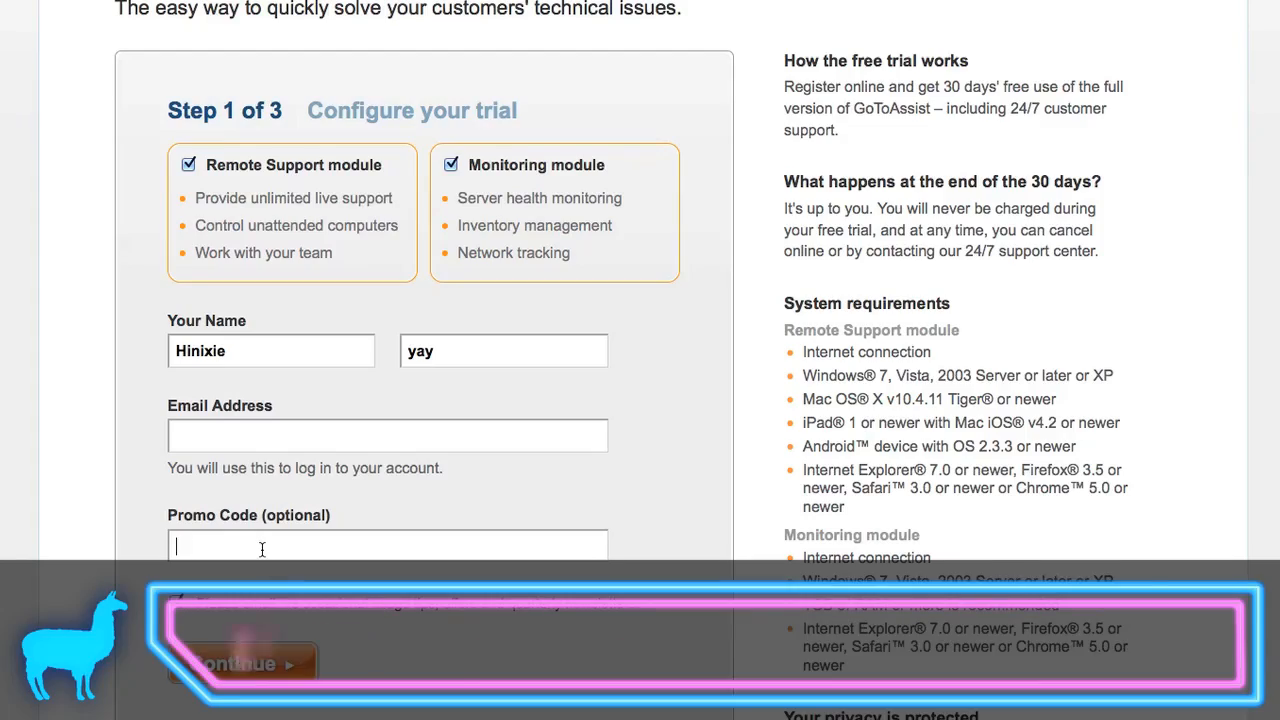
{"action": "type", "text": "OSALT"}
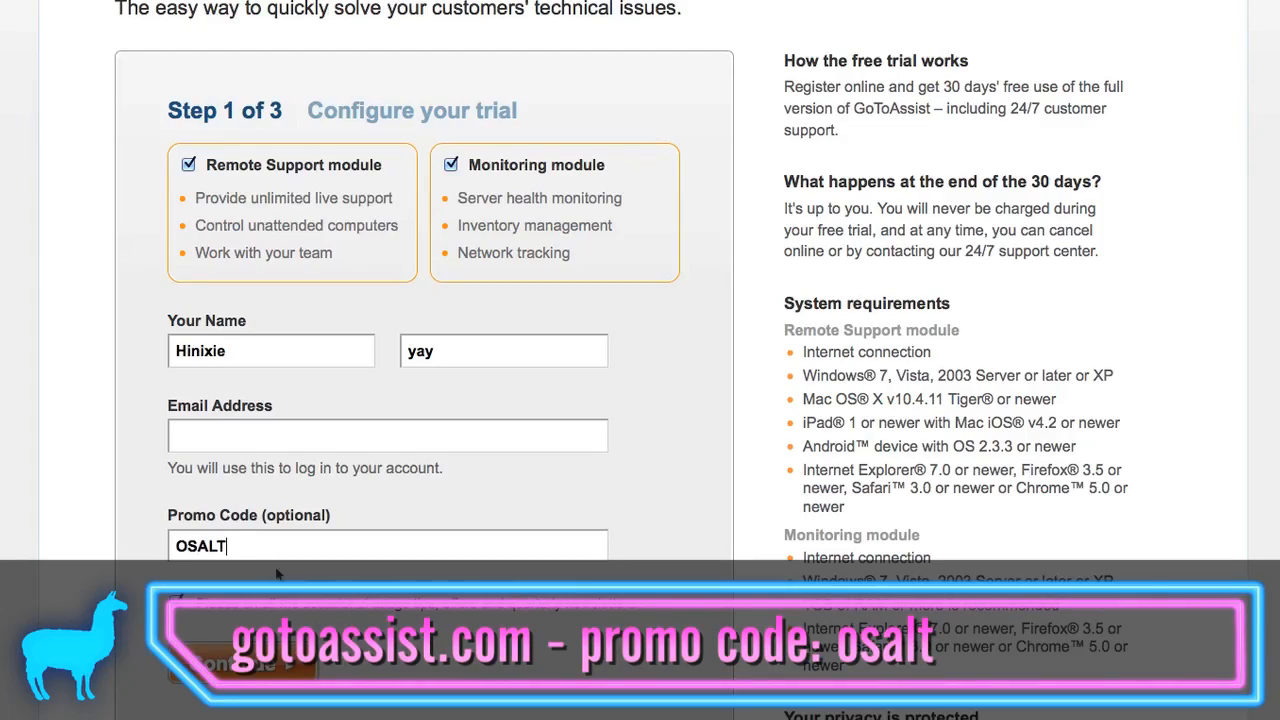